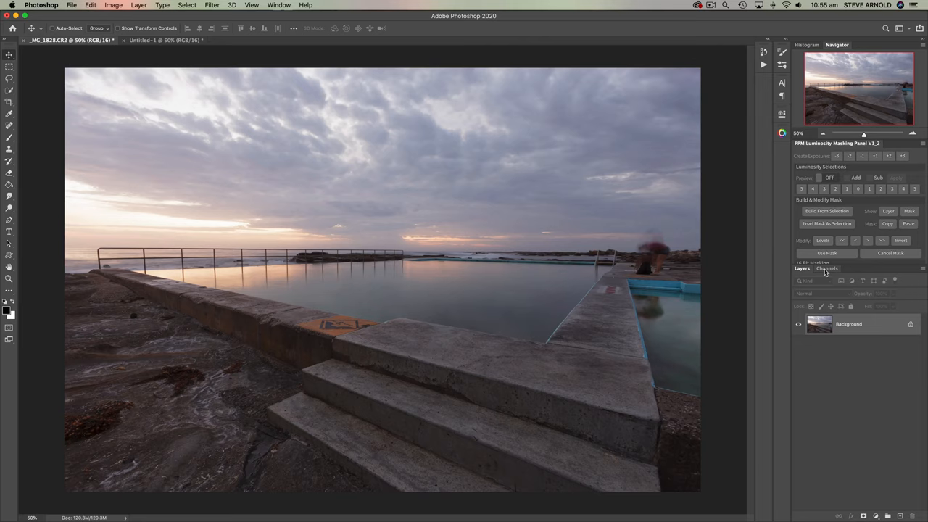
Load a luminosity selection of the highlights from the RGB composite channel
{"action": "left_click", "coordinate": [826, 269]}
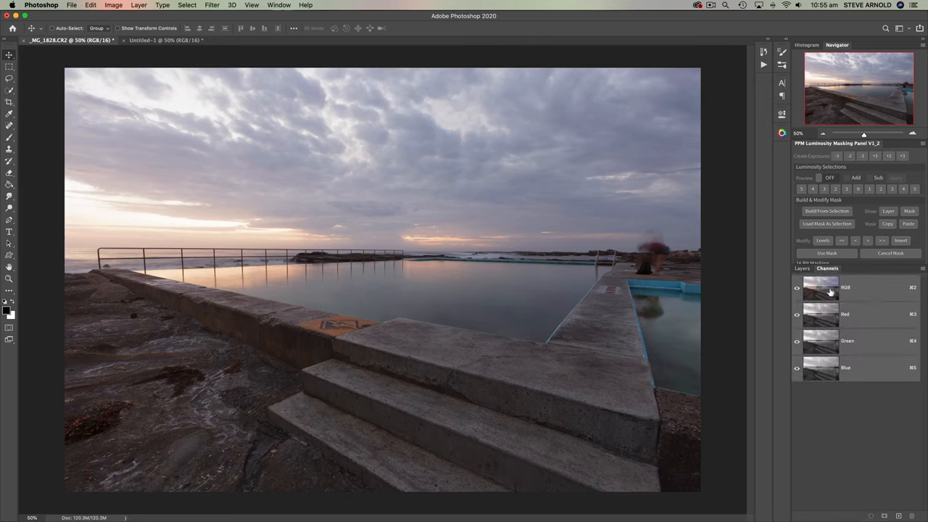
{"action": "mouse_move", "coordinate": [820, 287]}
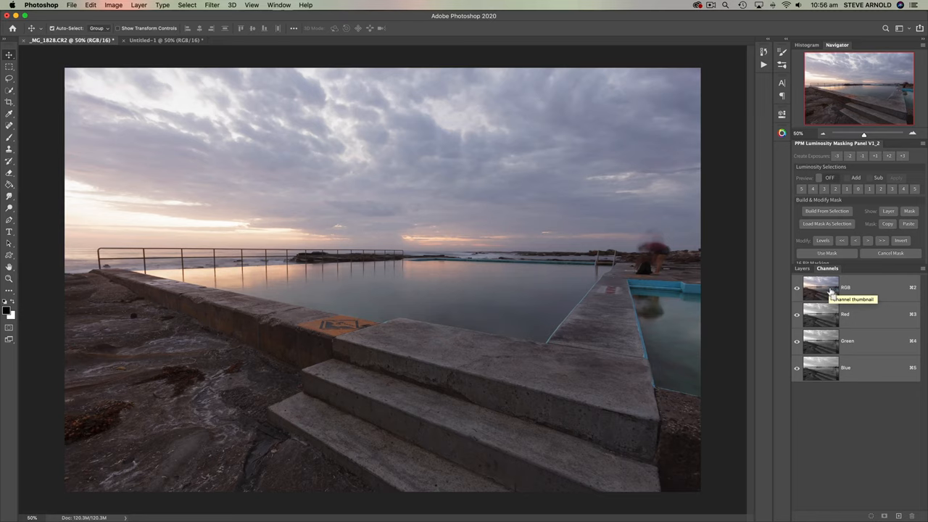
{"action": "left_click", "coordinate": [821, 287]}
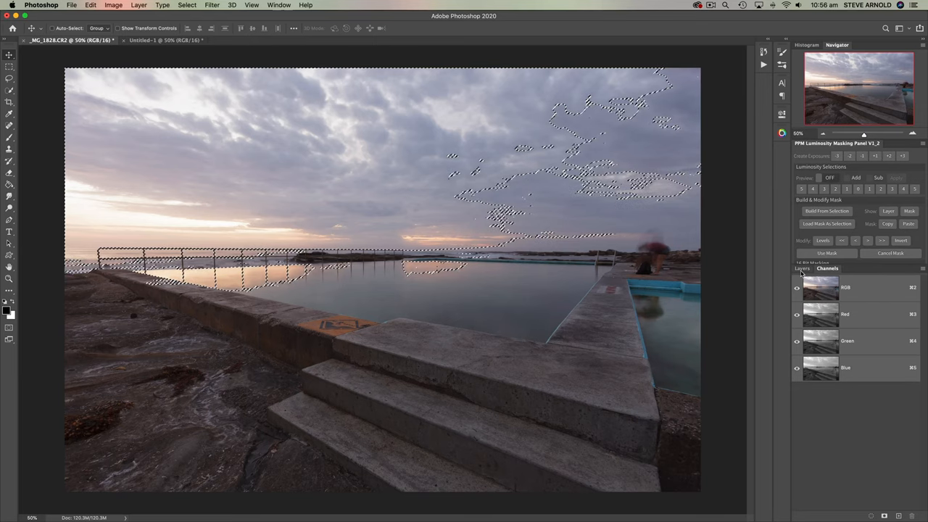
{"action": "left_click", "coordinate": [801, 267]}
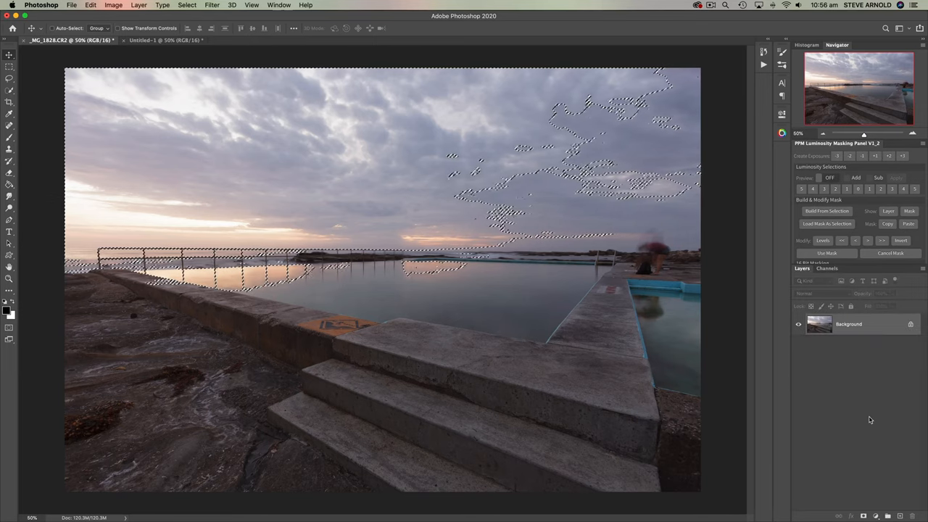
Add a Solid Color fill layer masked by the luminosity selection
{"action": "left_click", "coordinate": [876, 516]}
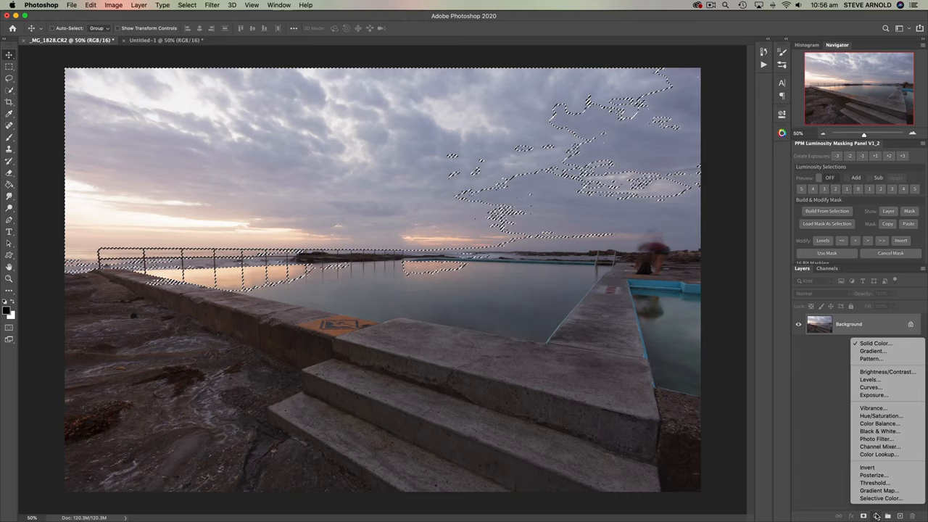
{"action": "mouse_move", "coordinate": [875, 343]}
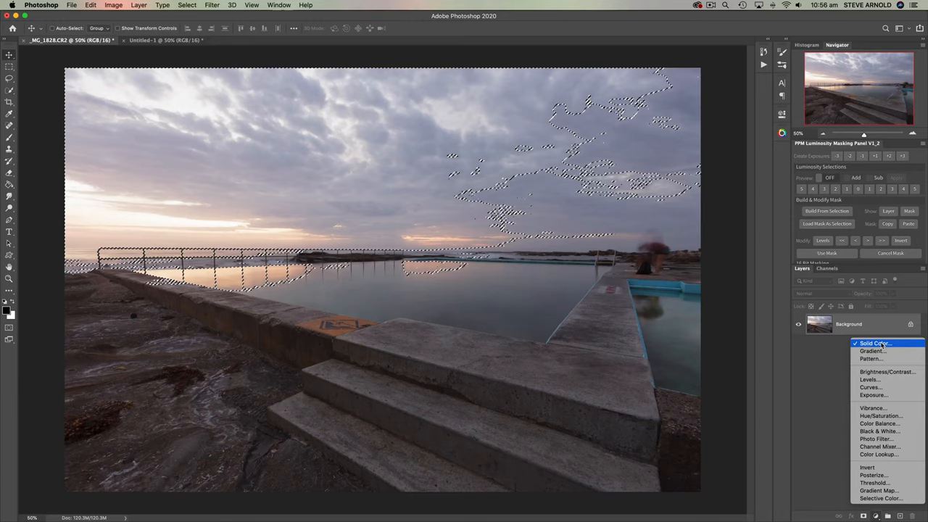
{"action": "left_click", "coordinate": [876, 342]}
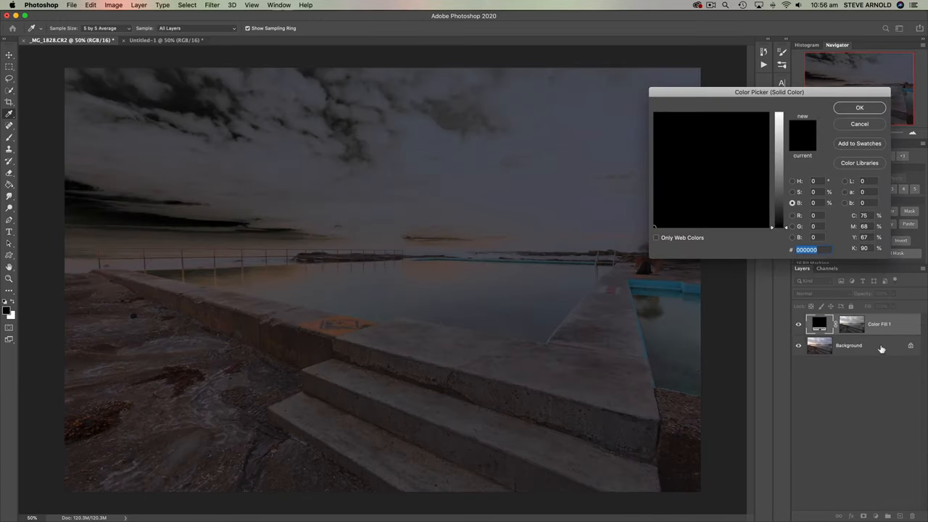
{"action": "left_click_drag", "start_coordinate": [768, 93], "coordinate": [681, 78]}
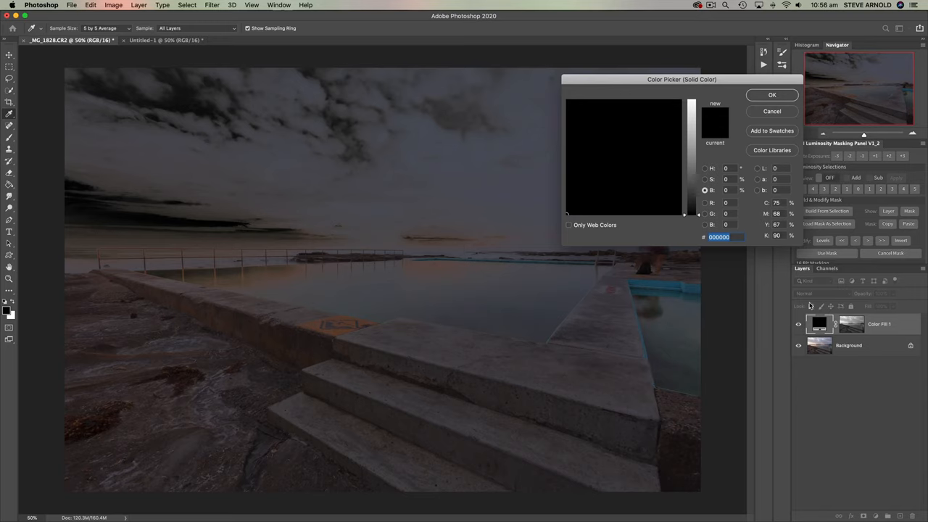
{"action": "mouse_move", "coordinate": [855, 330]}
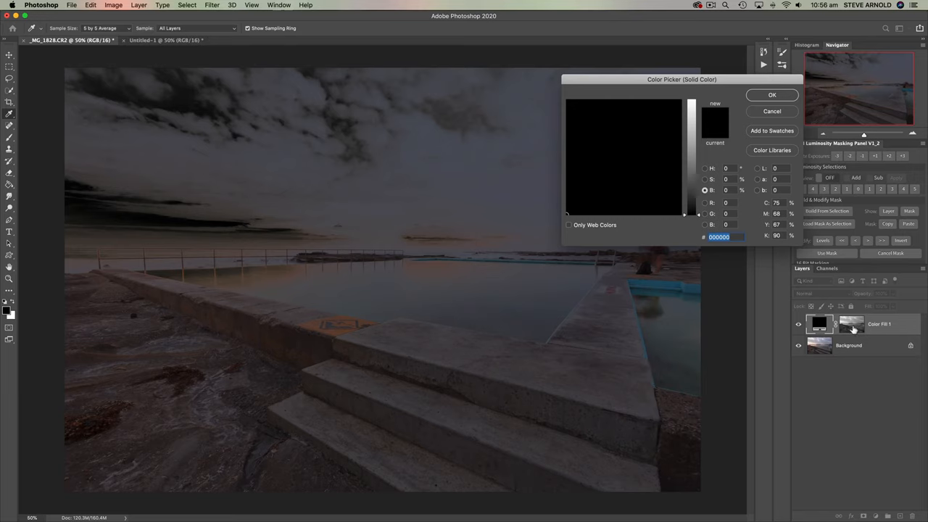
{"action": "mouse_move", "coordinate": [716, 162]}
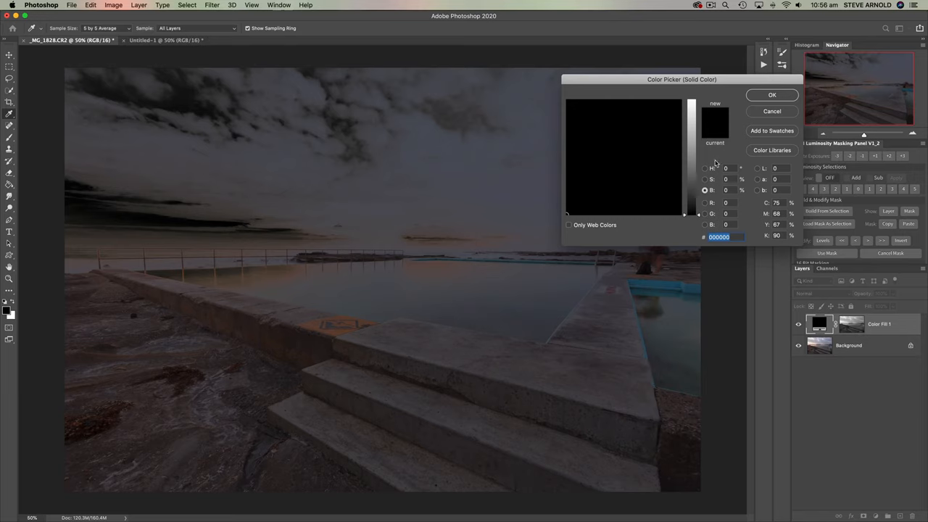
{"action": "mouse_move", "coordinate": [664, 89]}
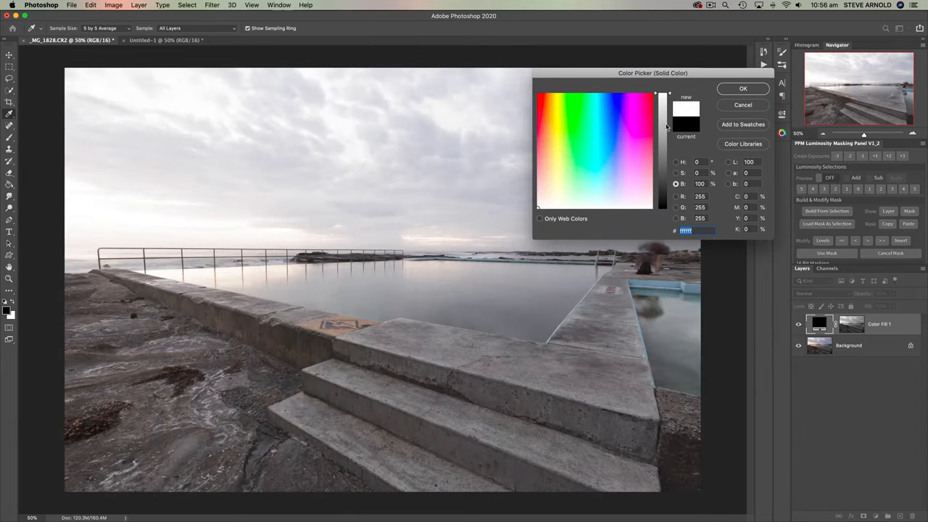
Choose a warm golden orange for the fill in the Color Picker
{"action": "left_click", "coordinate": [568, 116]}
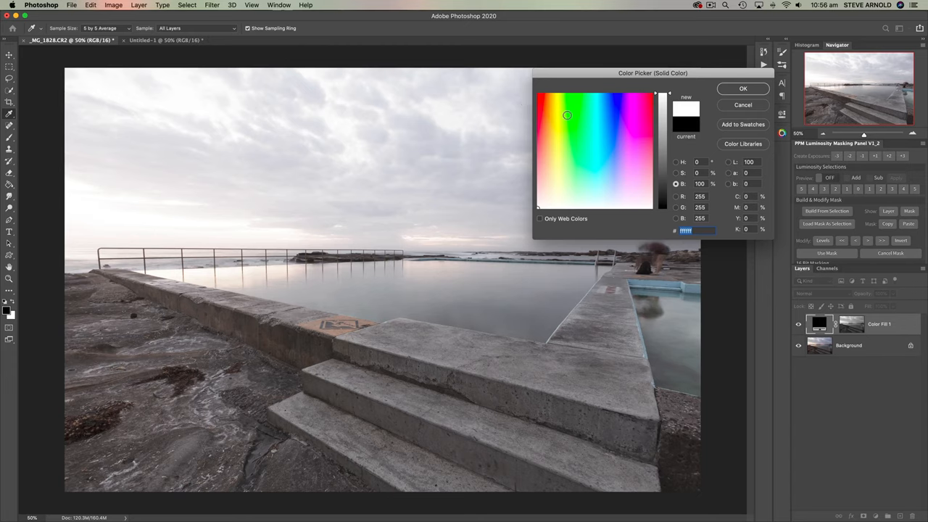
{"action": "left_click", "coordinate": [551, 102]}
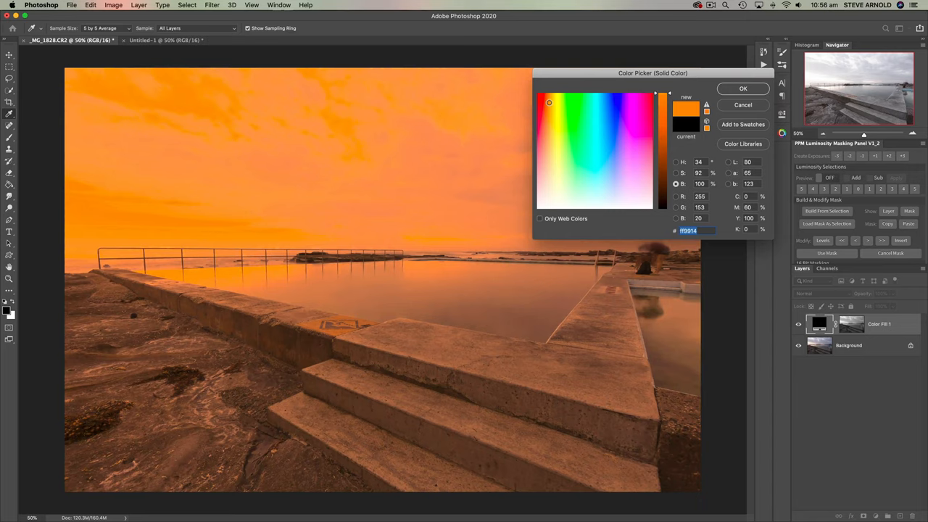
{"action": "left_click", "coordinate": [548, 104]}
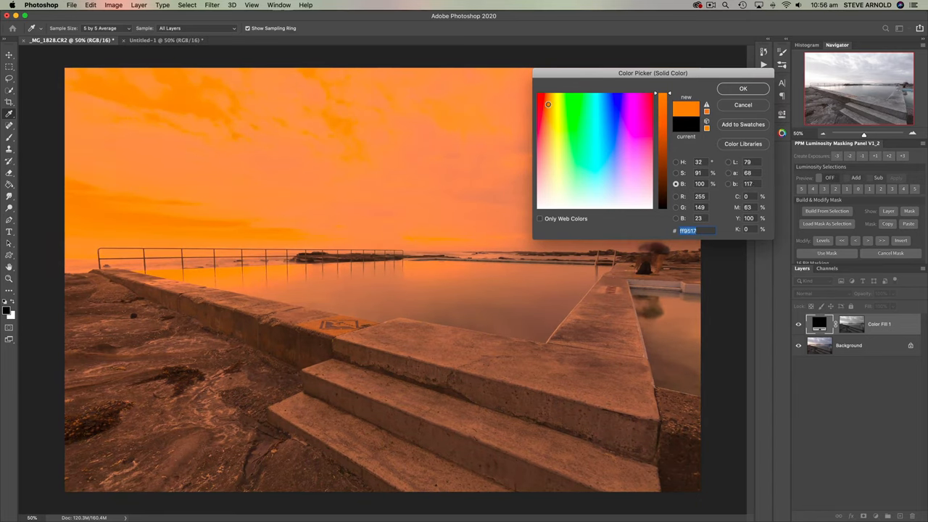
{"action": "left_click", "coordinate": [548, 104]}
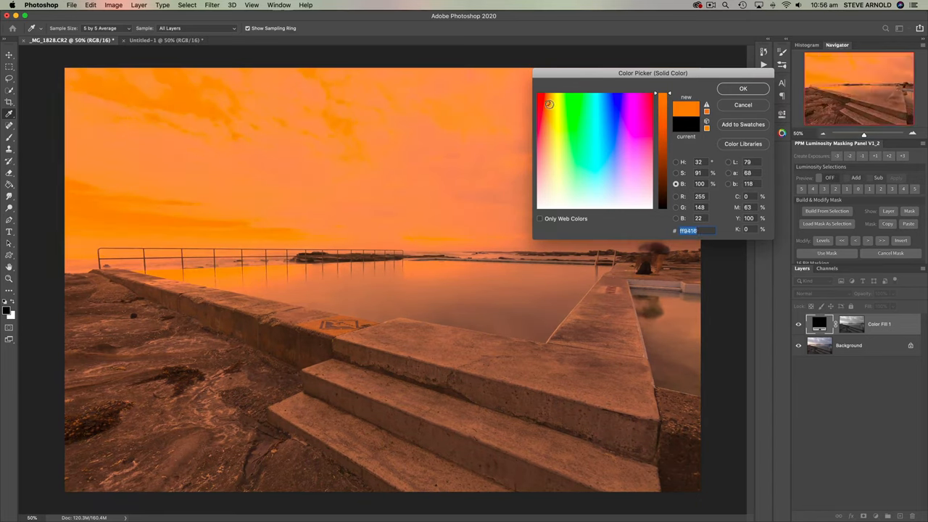
{"action": "left_click", "coordinate": [548, 104]}
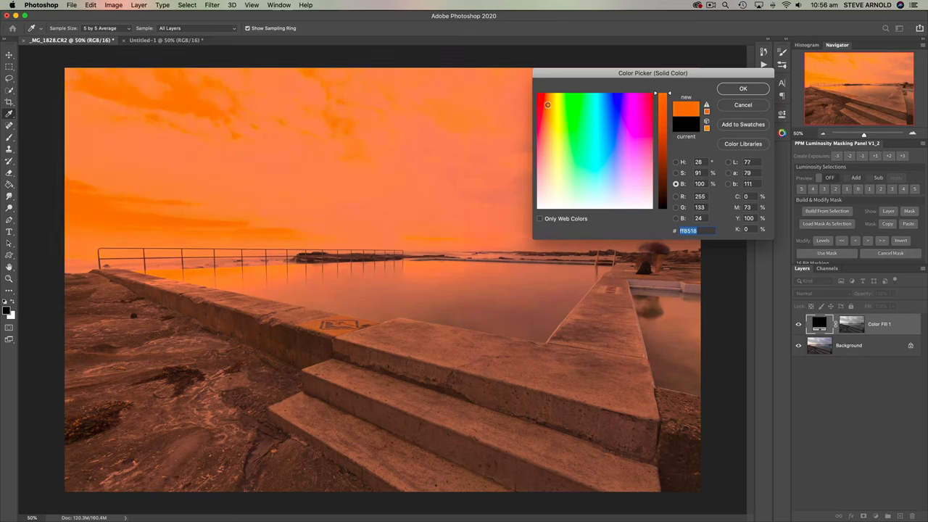
{"action": "left_click", "coordinate": [549, 103]}
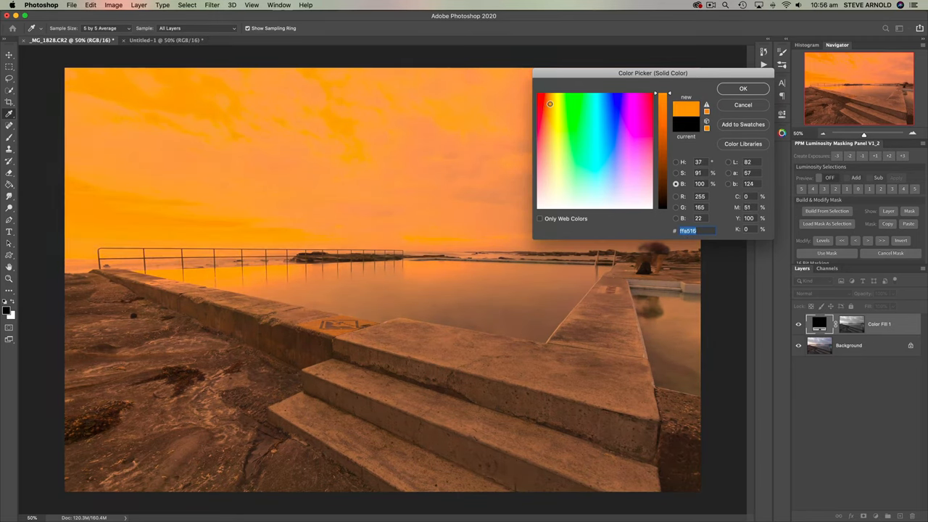
{"action": "left_click", "coordinate": [588, 136]}
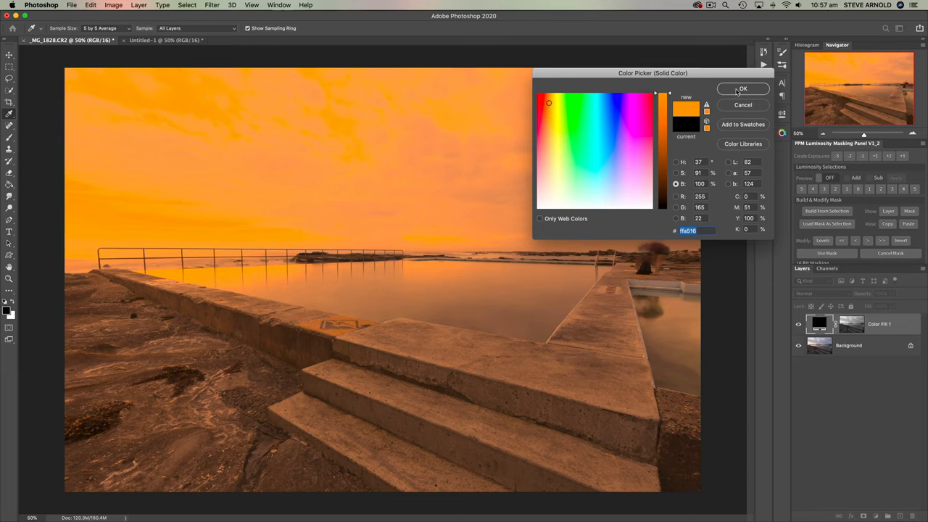
Confirm the orange colour and set Color Fill 1 to Soft Light blend mode
{"action": "left_click", "coordinate": [742, 89]}
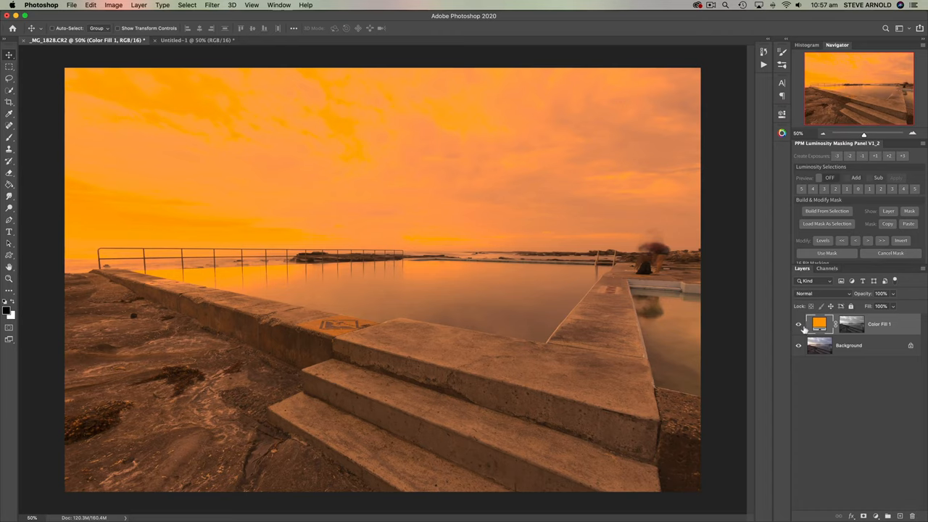
{"action": "left_click", "coordinate": [798, 325]}
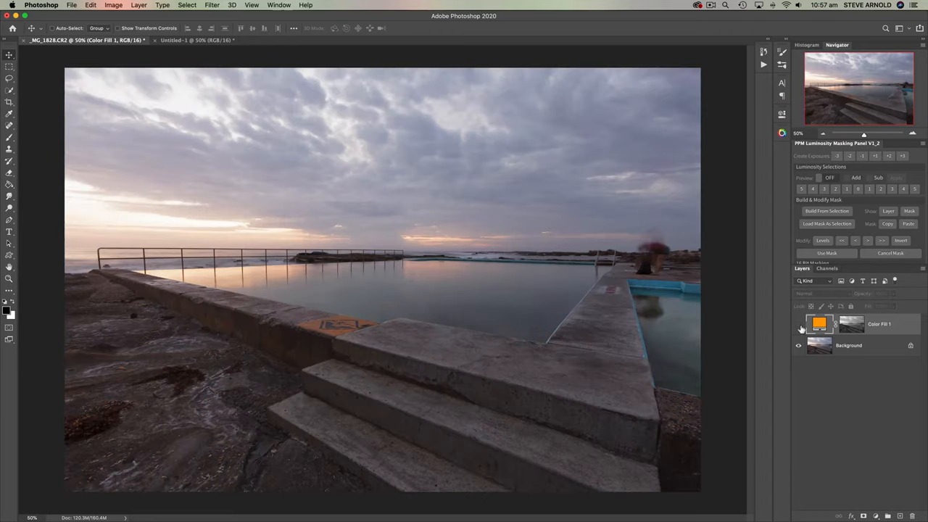
{"action": "left_click", "coordinate": [799, 325]}
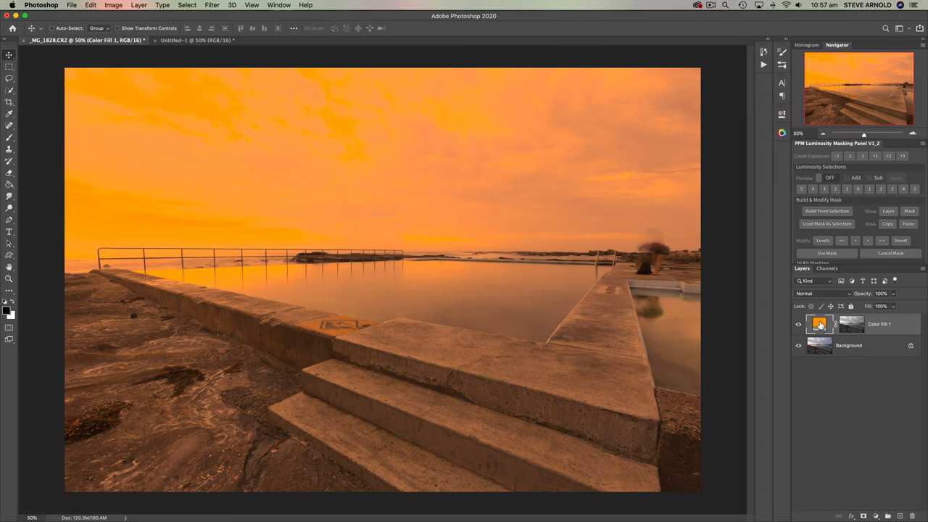
{"action": "left_click", "coordinate": [823, 293]}
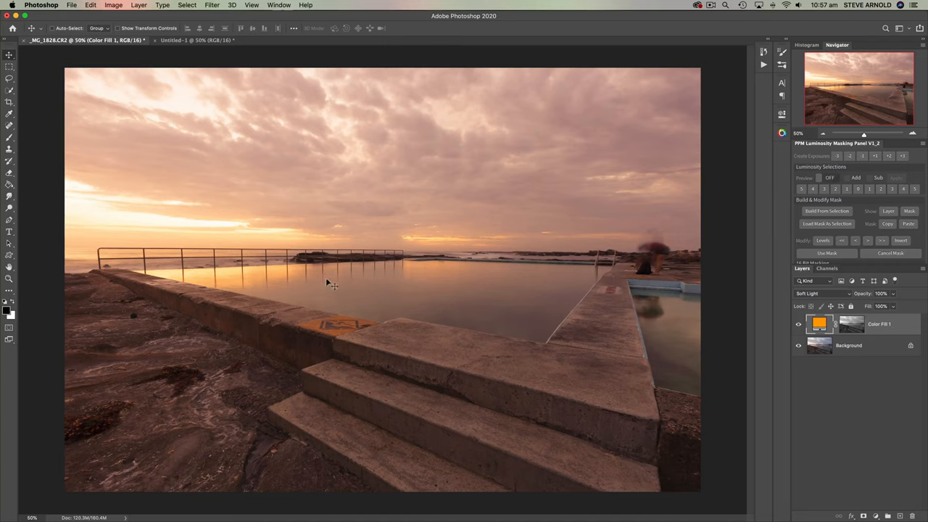
{"action": "mouse_move", "coordinate": [194, 277]}
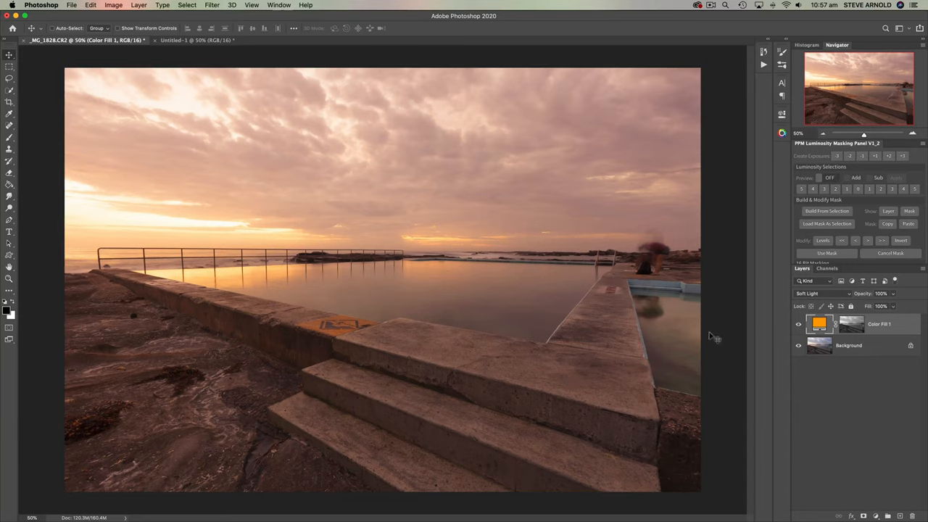
Compare the fill on and off, then restore it to 100% opacity
{"action": "left_click", "coordinate": [801, 324]}
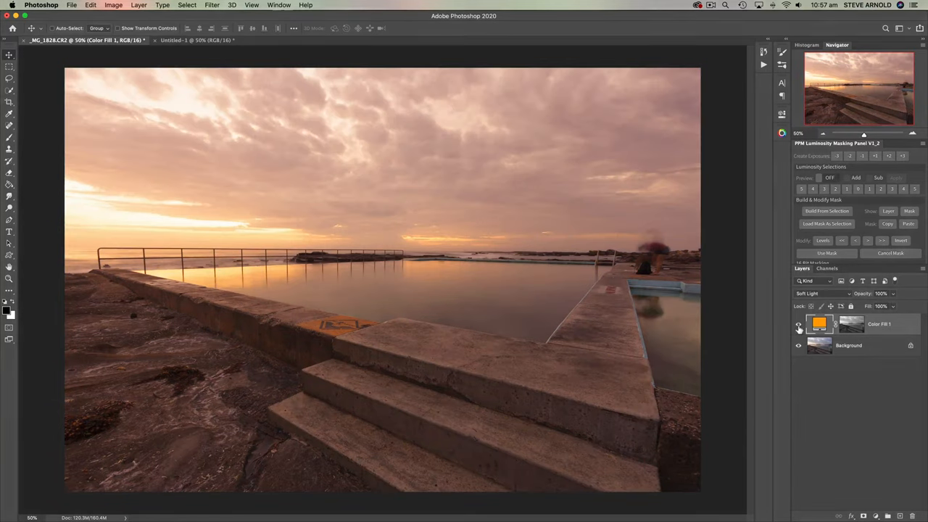
{"action": "left_click", "coordinate": [799, 325]}
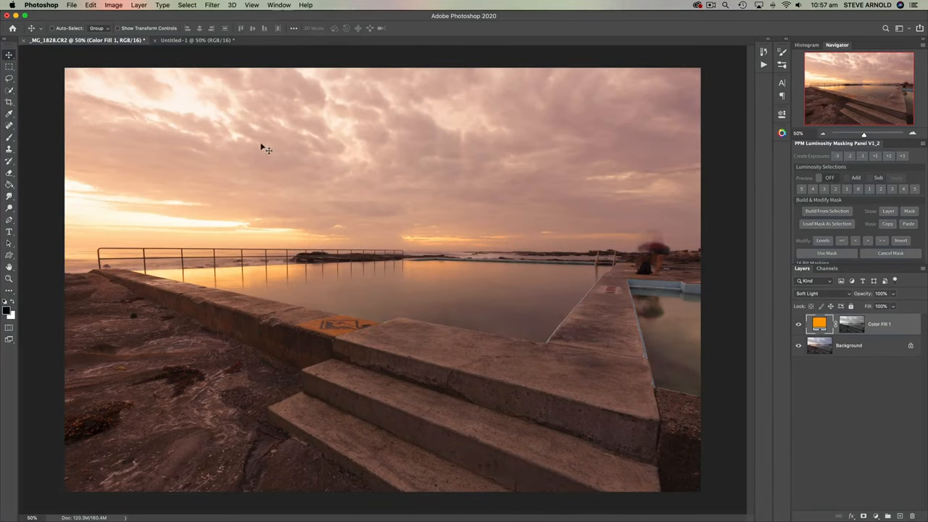
{"action": "mouse_move", "coordinate": [361, 241]}
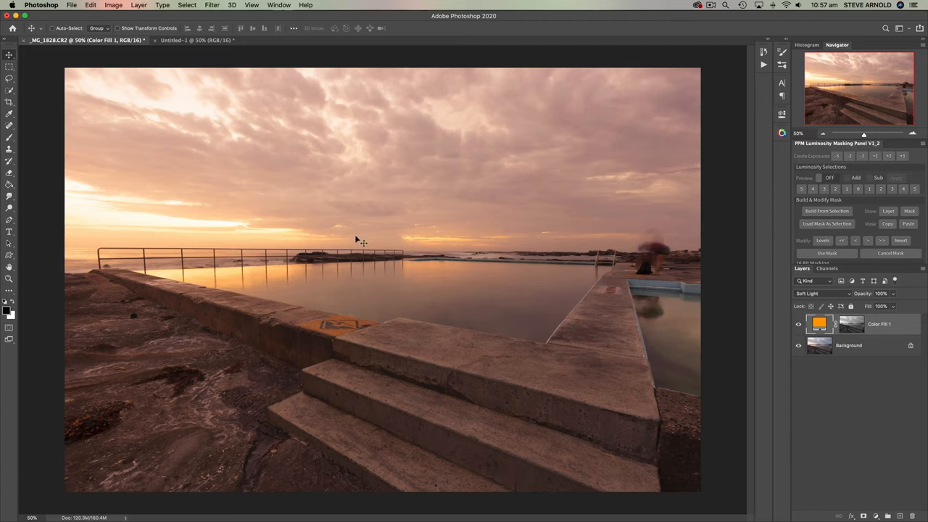
{"action": "mouse_move", "coordinate": [423, 171]}
{"action": "type", "text": "46"}
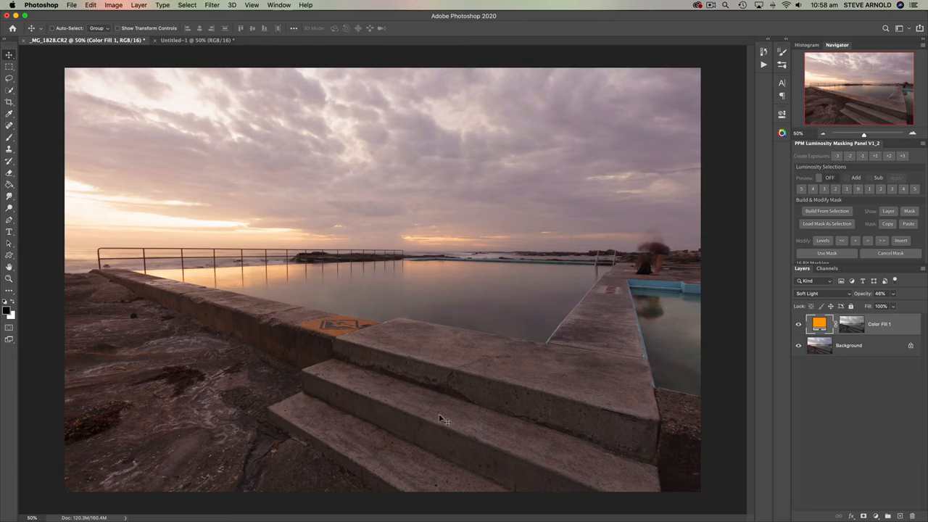
{"action": "mouse_move", "coordinate": [627, 321]}
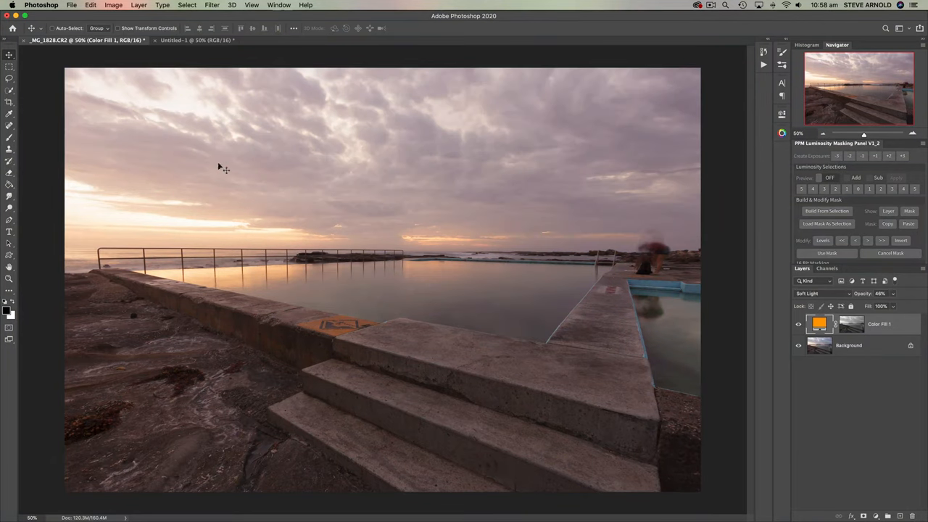
{"action": "mouse_move", "coordinate": [142, 214]}
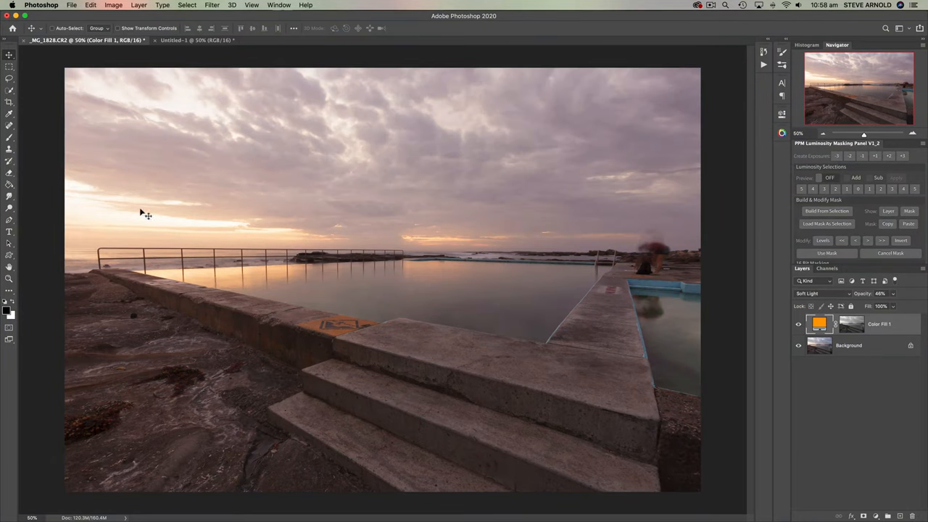
{"action": "left_click", "coordinate": [799, 325]}
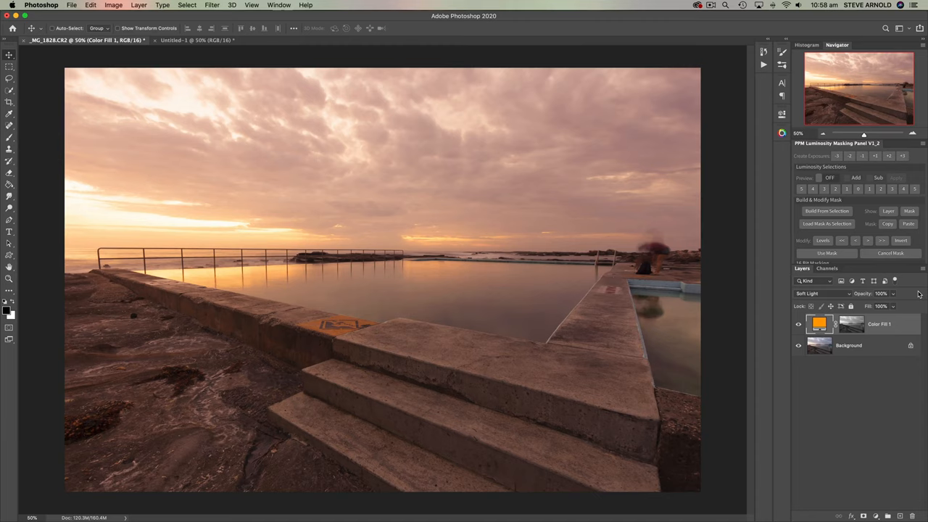
{"action": "mouse_move", "coordinate": [616, 310]}
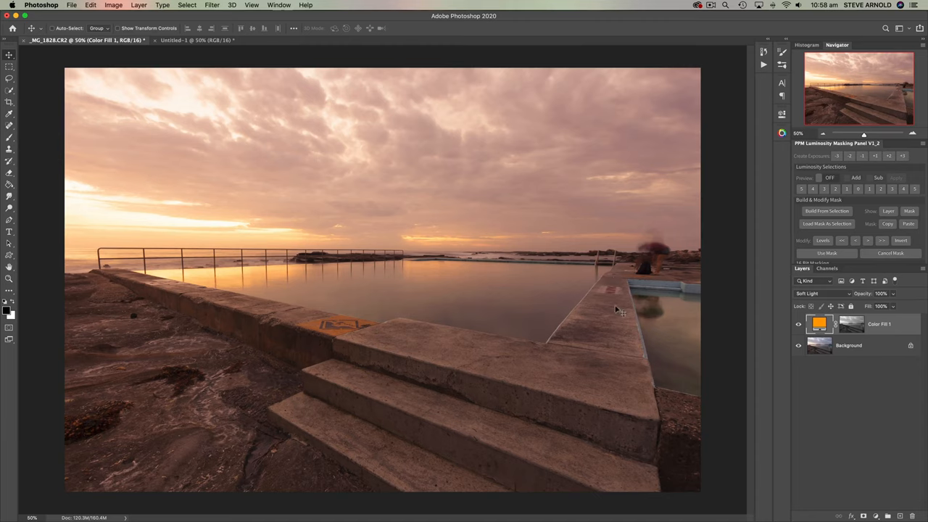
{"action": "mouse_move", "coordinate": [869, 335]}
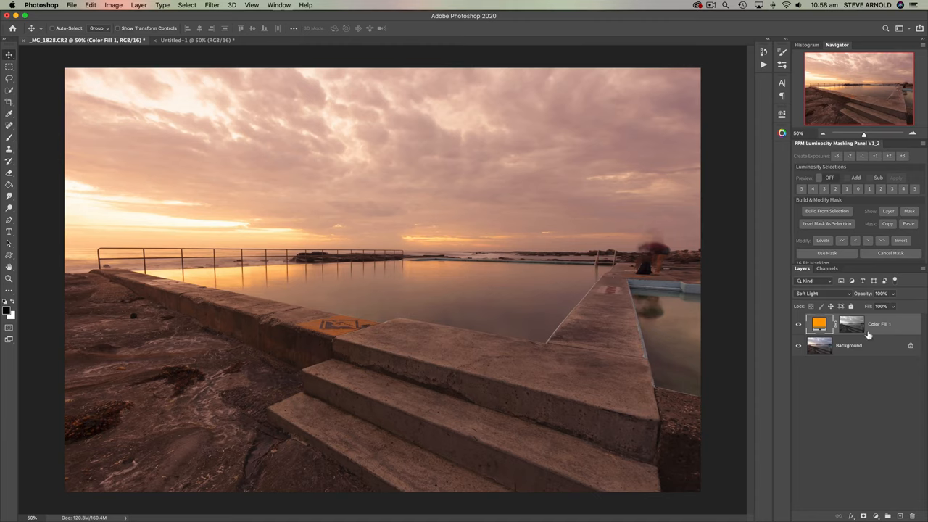
Display the Color Fill layer's luminosity mask alone on the canvas
{"action": "left_click", "coordinate": [850, 325]}
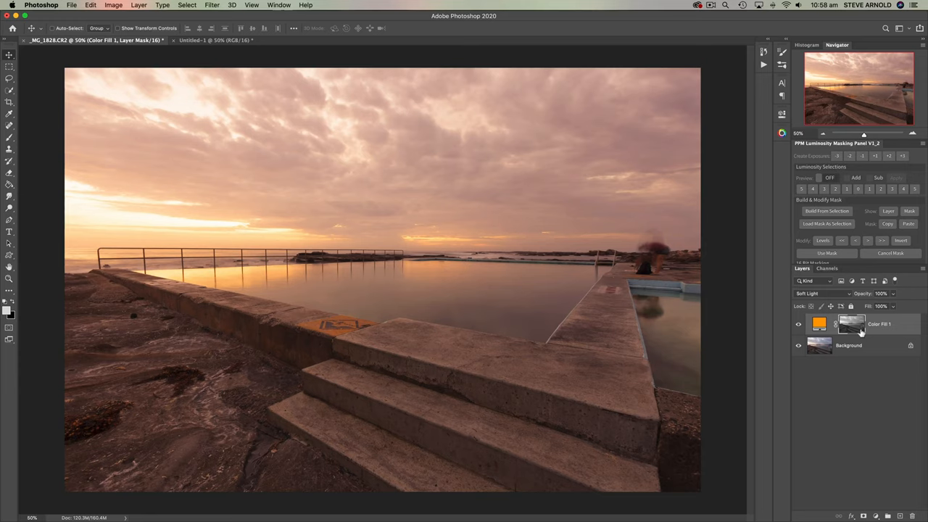
{"action": "mouse_move", "coordinate": [858, 332]}
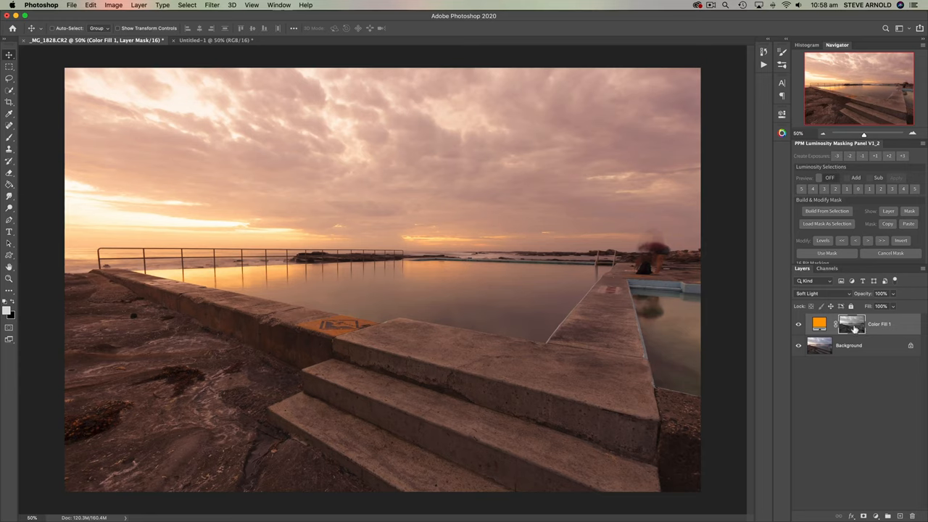
{"action": "mouse_move", "coordinate": [852, 325]}
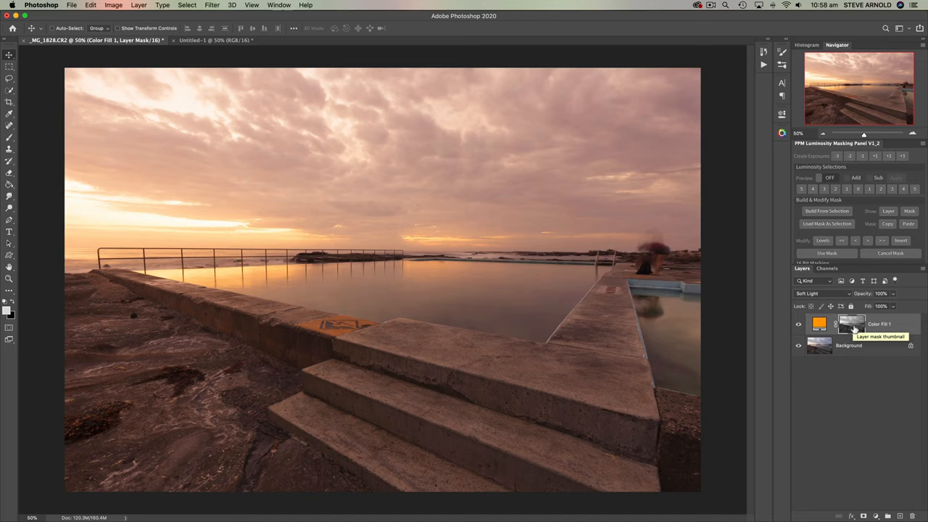
{"action": "mouse_move", "coordinate": [853, 328]}
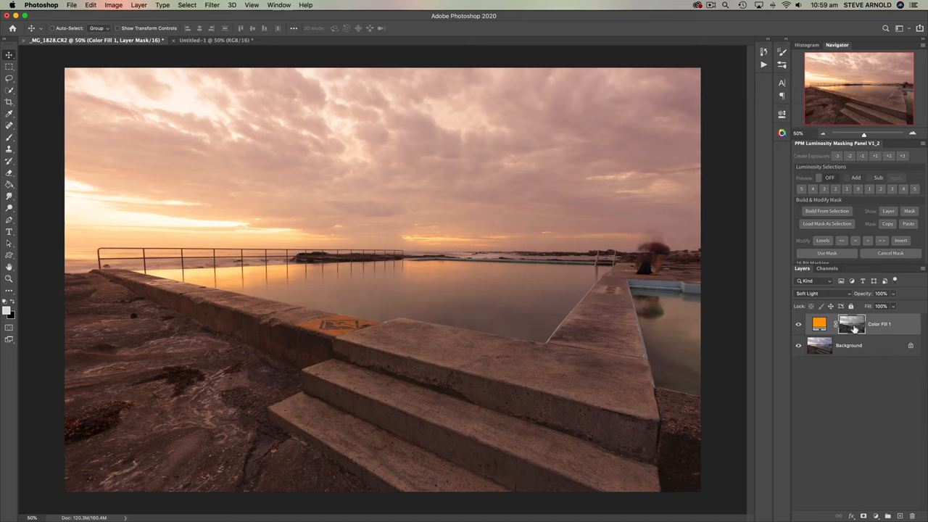
{"action": "left_click", "coordinate": [799, 325]}
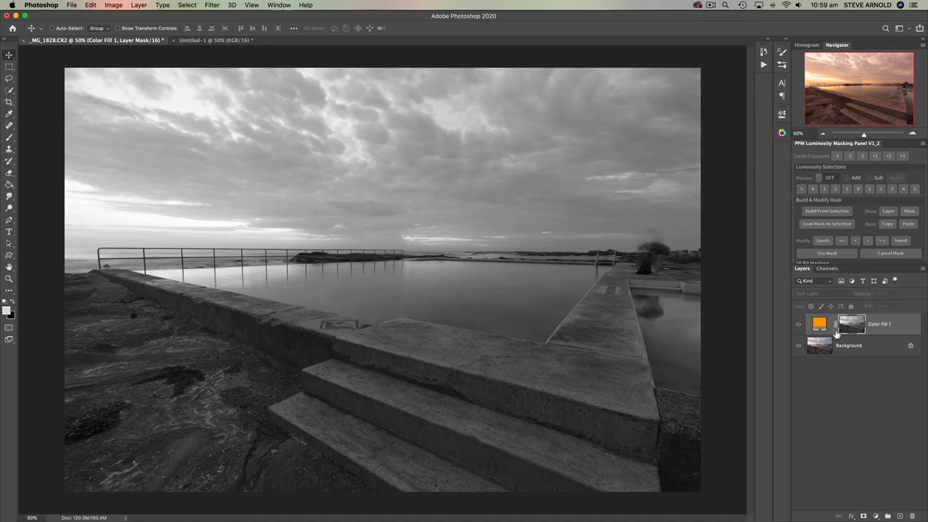
{"action": "mouse_move", "coordinate": [712, 368]}
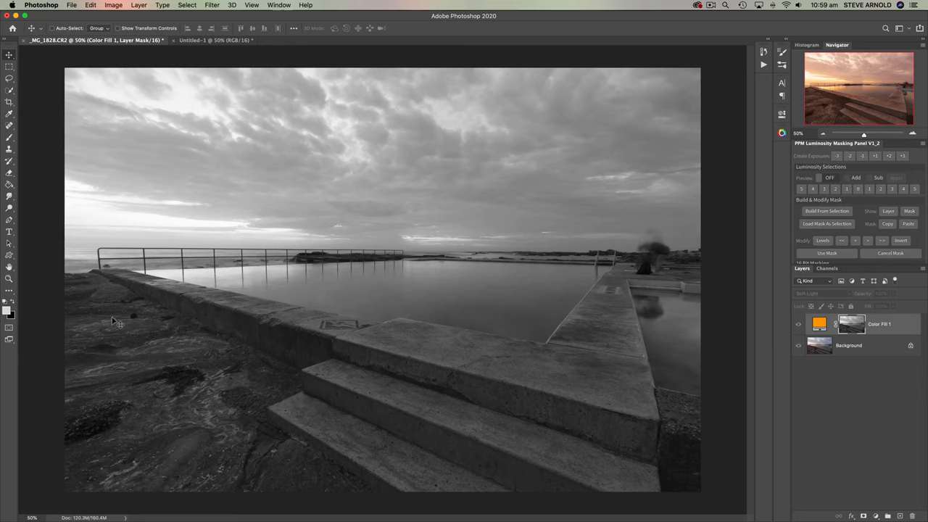
{"action": "mouse_move", "coordinate": [217, 354]}
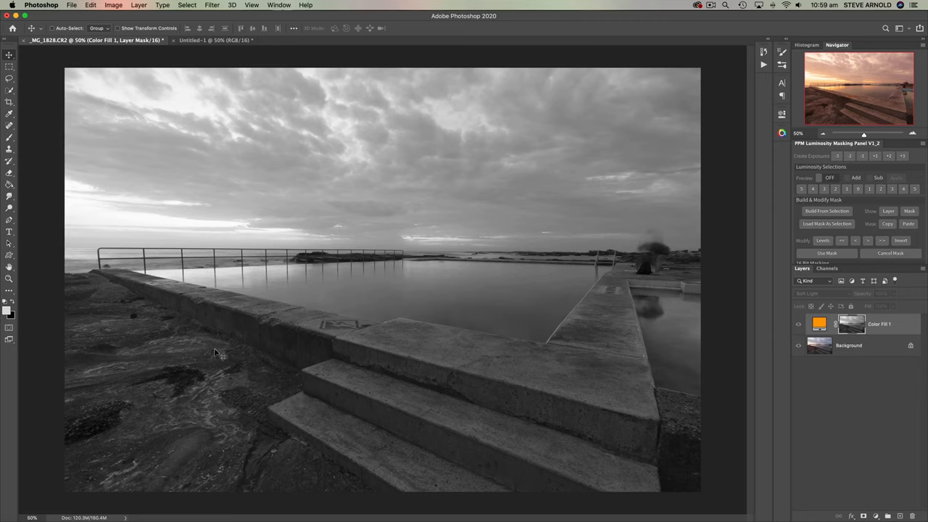
{"action": "mouse_move", "coordinate": [181, 357]}
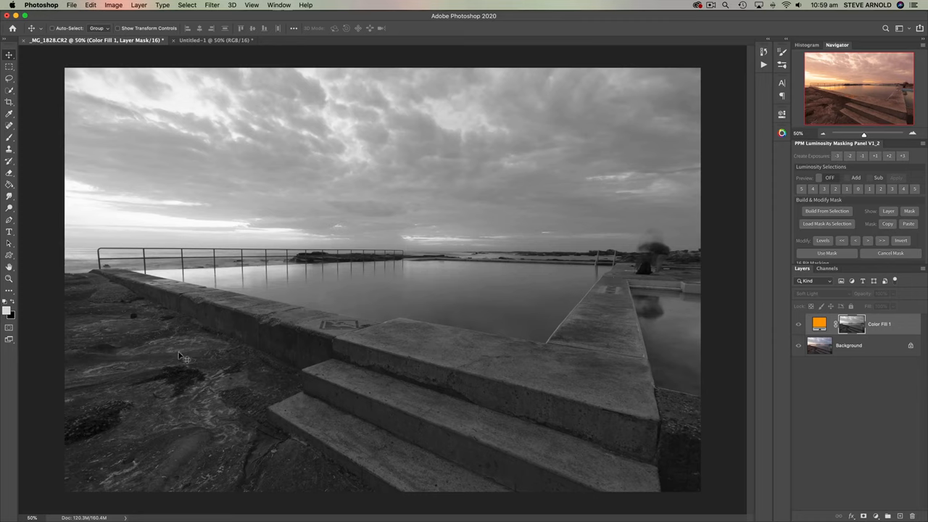
{"action": "mouse_move", "coordinate": [116, 230]}
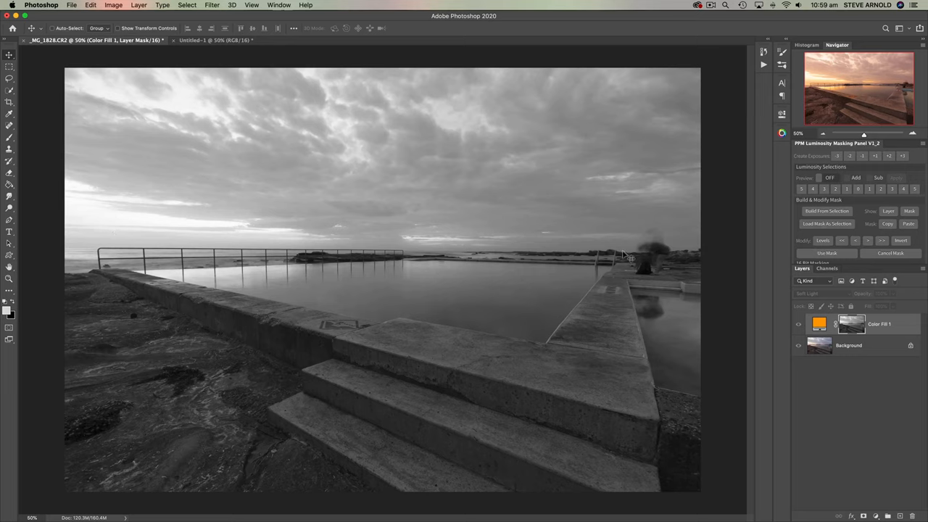
{"action": "mouse_move", "coordinate": [637, 258]}
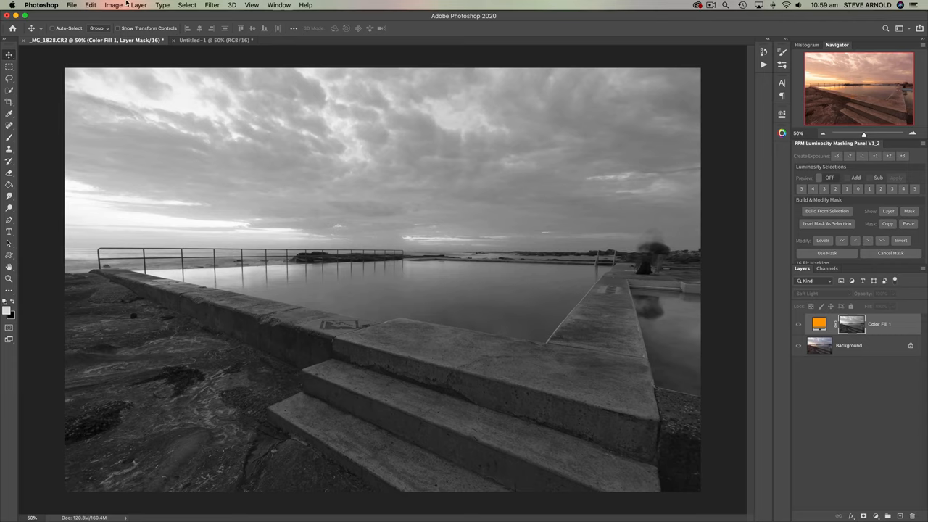
{"action": "mouse_move", "coordinate": [142, 13]}
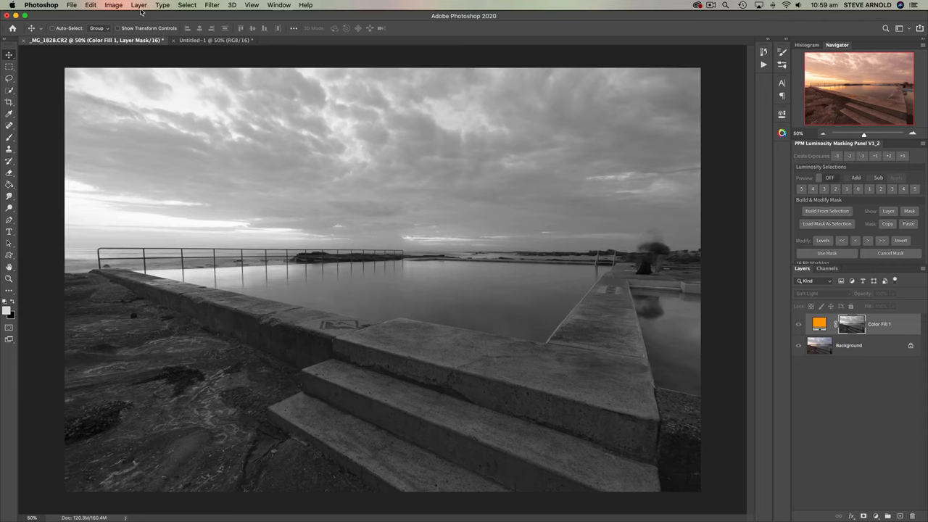
{"action": "mouse_move", "coordinate": [148, 26]}
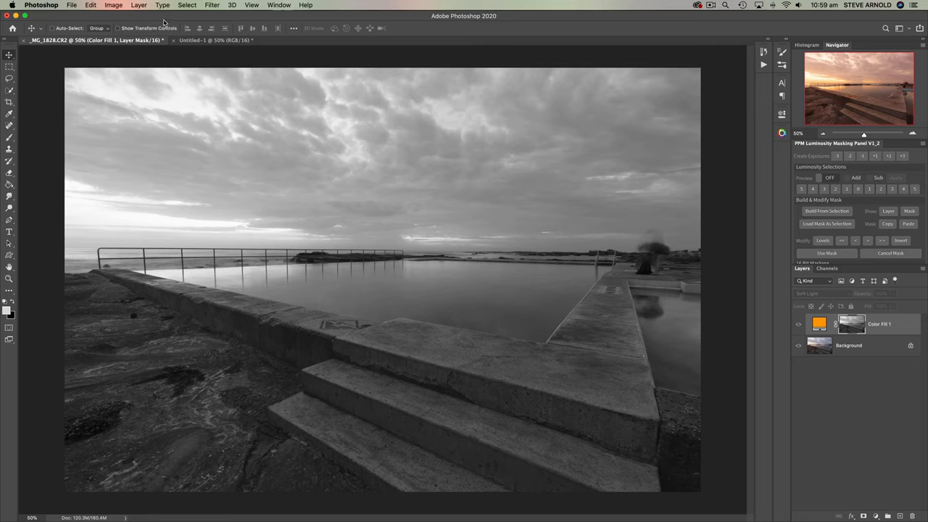
Apply Levels of 53, 1.26 and 237 to the mask, whitening the sky and darkening the foreground
{"action": "left_click", "coordinate": [113, 6]}
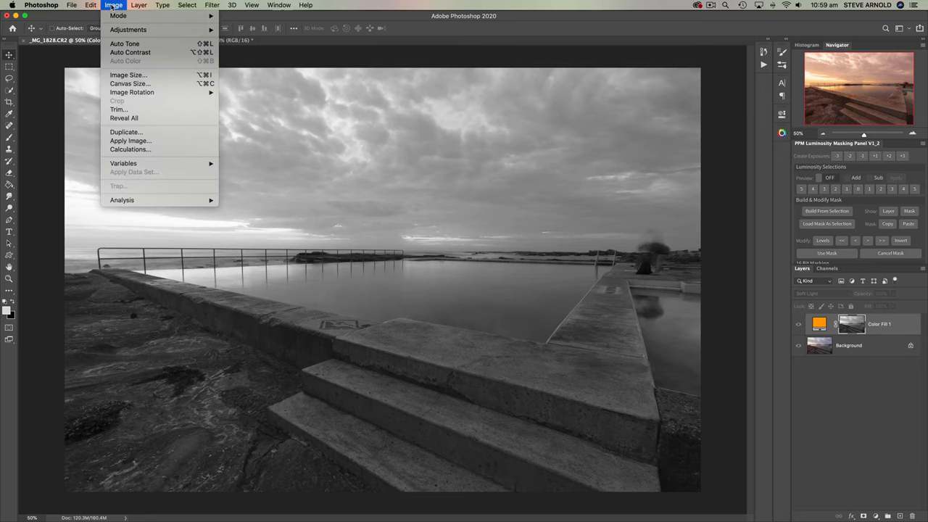
{"action": "mouse_move", "coordinate": [128, 29]}
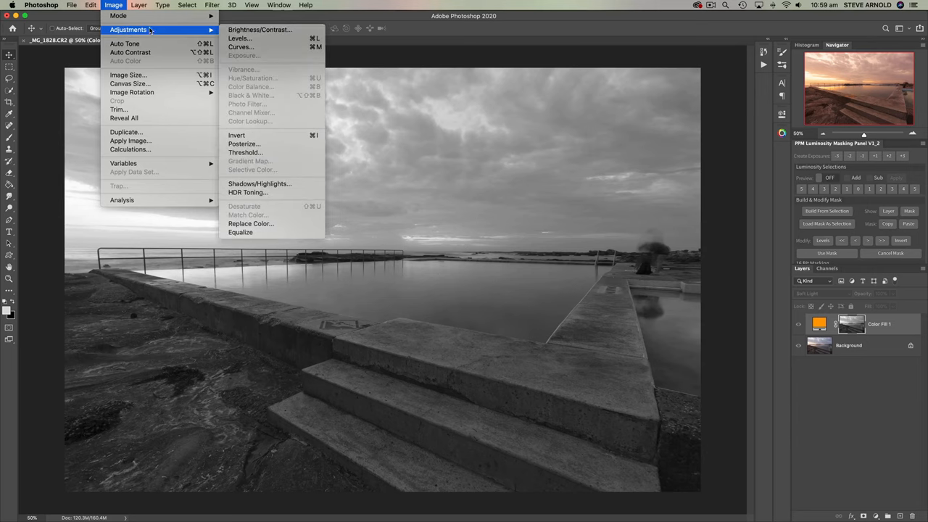
{"action": "left_click", "coordinate": [239, 37]}
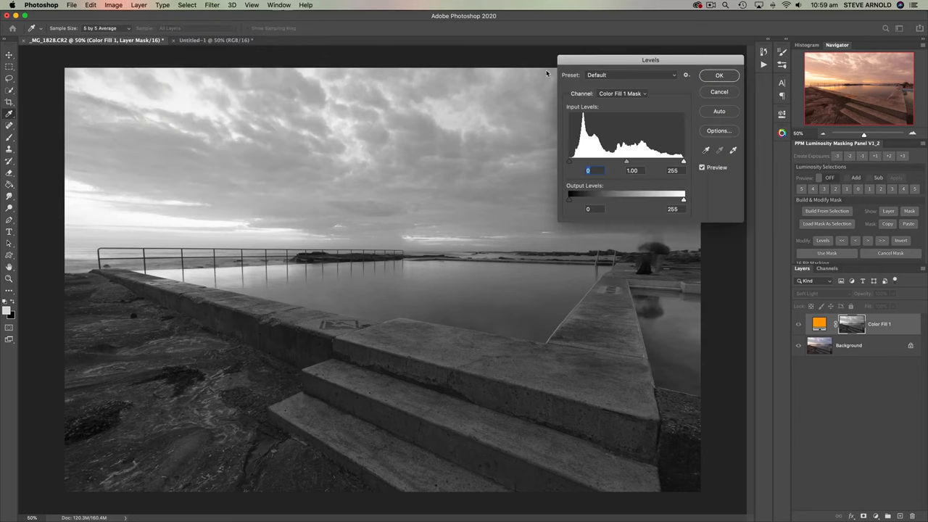
{"action": "left_click_drag", "start_coordinate": [649, 59], "coordinate": [545, 46]}
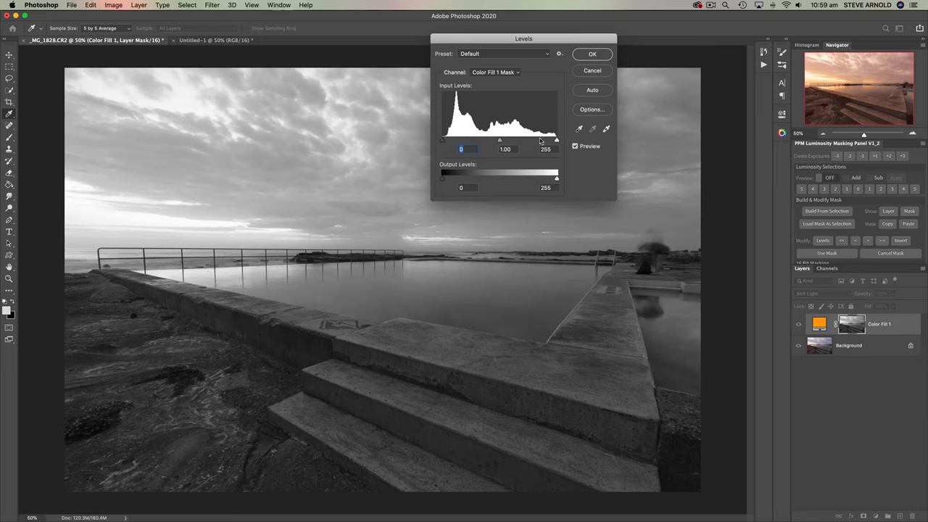
{"action": "left_click_drag", "start_coordinate": [441, 139], "coordinate": [461, 140]}
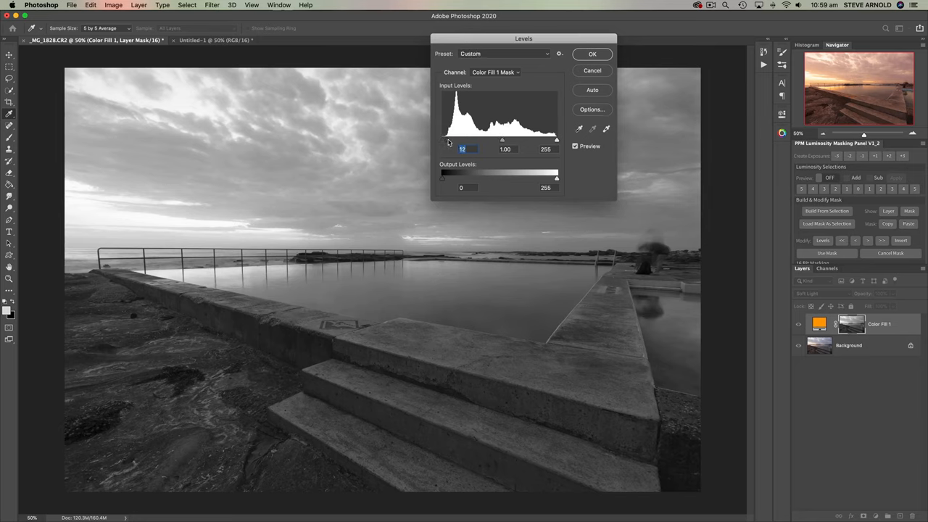
{"action": "left_click_drag", "start_coordinate": [448, 140], "coordinate": [464, 139]}
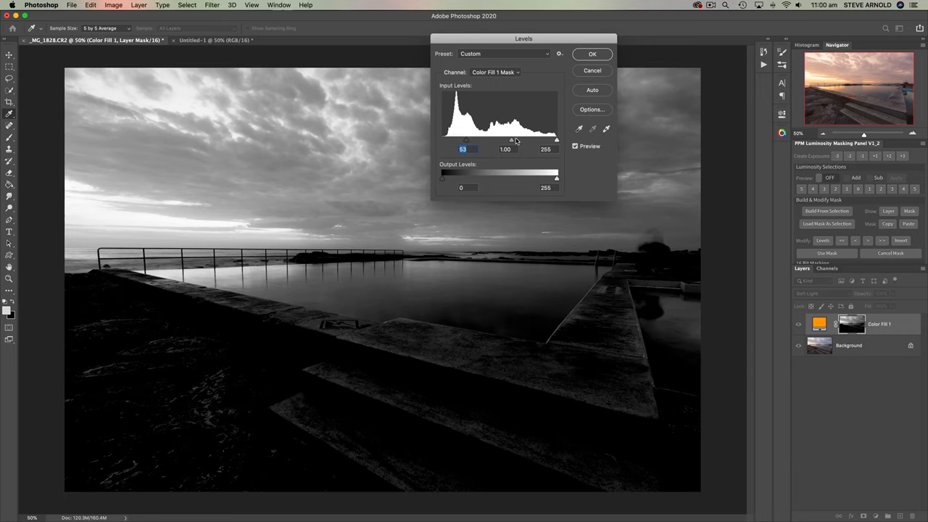
{"action": "left_click_drag", "start_coordinate": [510, 140], "coordinate": [502, 139]}
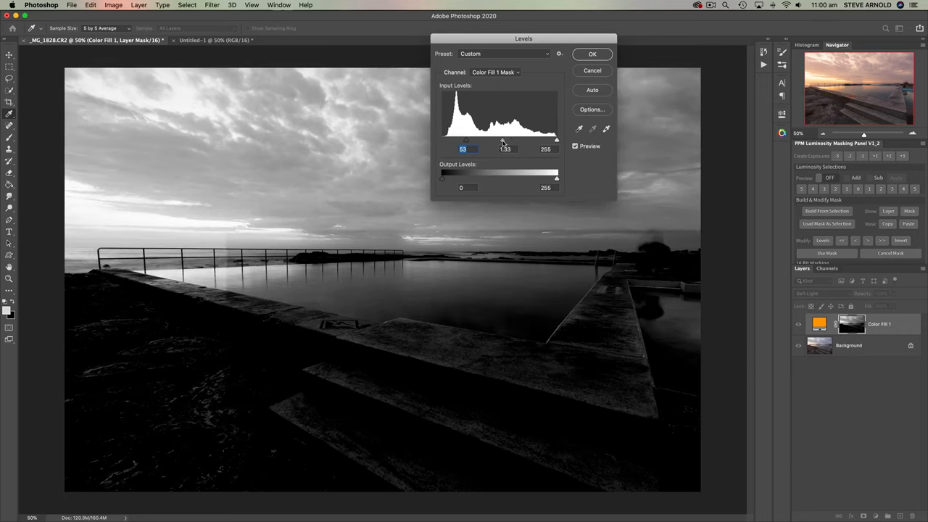
{"action": "left_click_drag", "start_coordinate": [501, 139], "coordinate": [499, 139]}
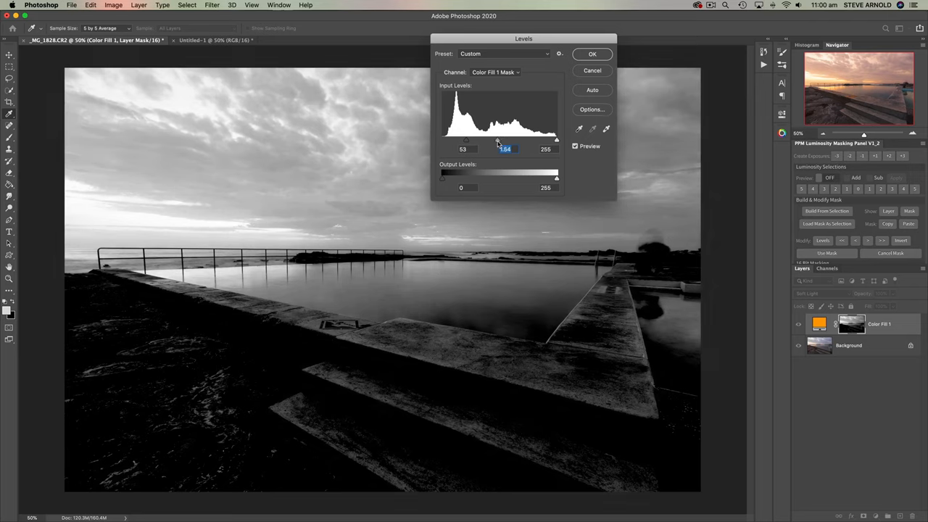
{"action": "left_click_drag", "start_coordinate": [557, 139], "coordinate": [548, 139]}
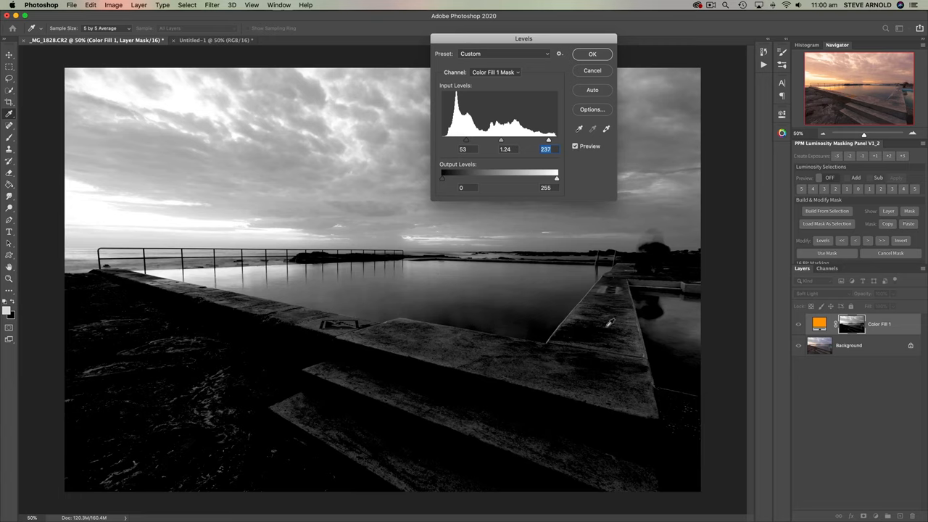
{"action": "mouse_move", "coordinate": [464, 400]}
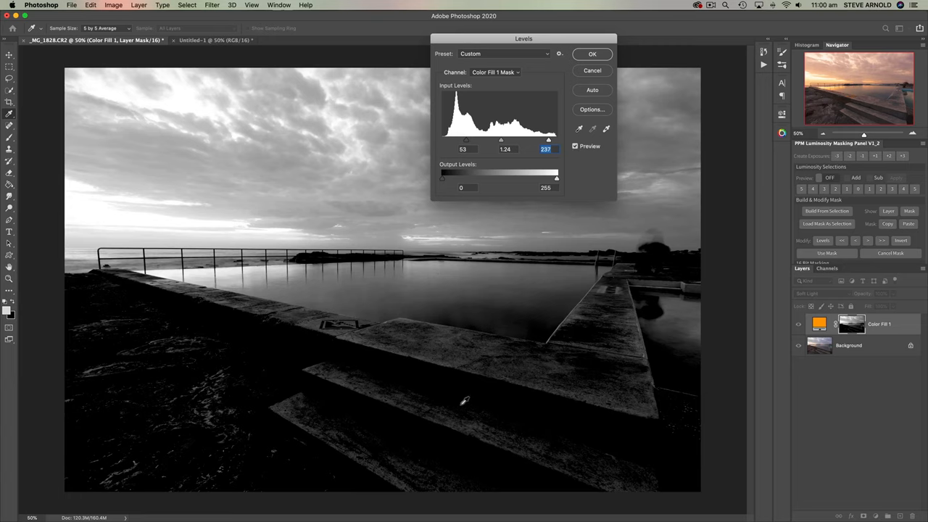
{"action": "mouse_move", "coordinate": [162, 113]}
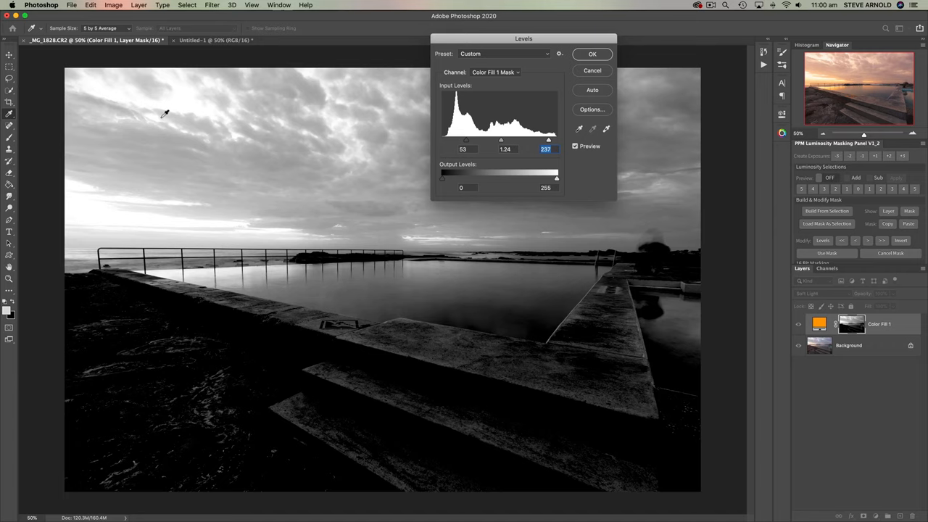
{"action": "left_click_drag", "start_coordinate": [523, 38], "coordinate": [475, 32]}
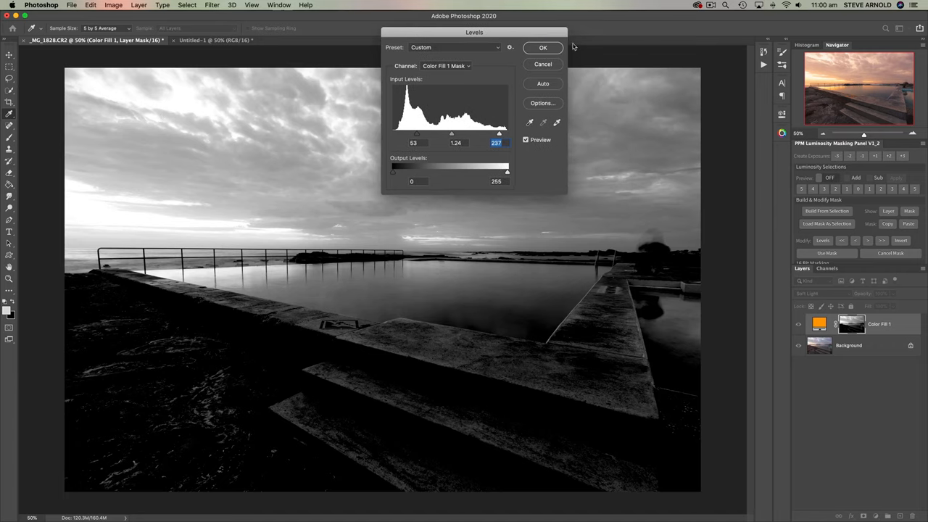
{"action": "mouse_move", "coordinate": [554, 70]}
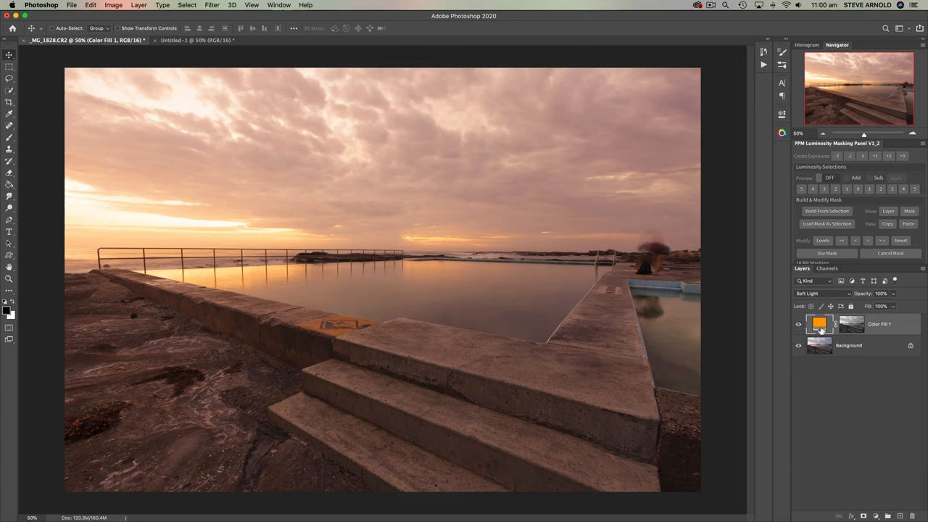
Start a second Levels pass on the mask, raising its black point
{"action": "left_click", "coordinate": [849, 324]}
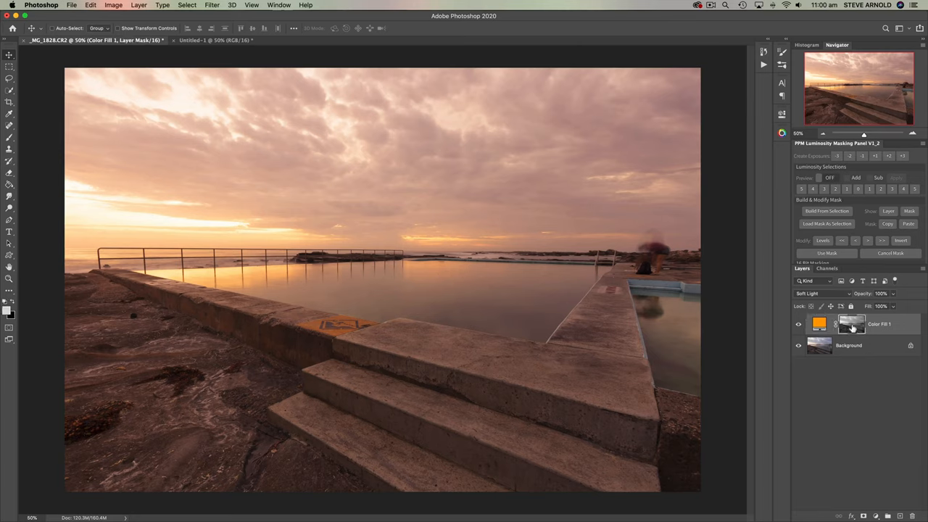
{"action": "left_click", "coordinate": [139, 6]}
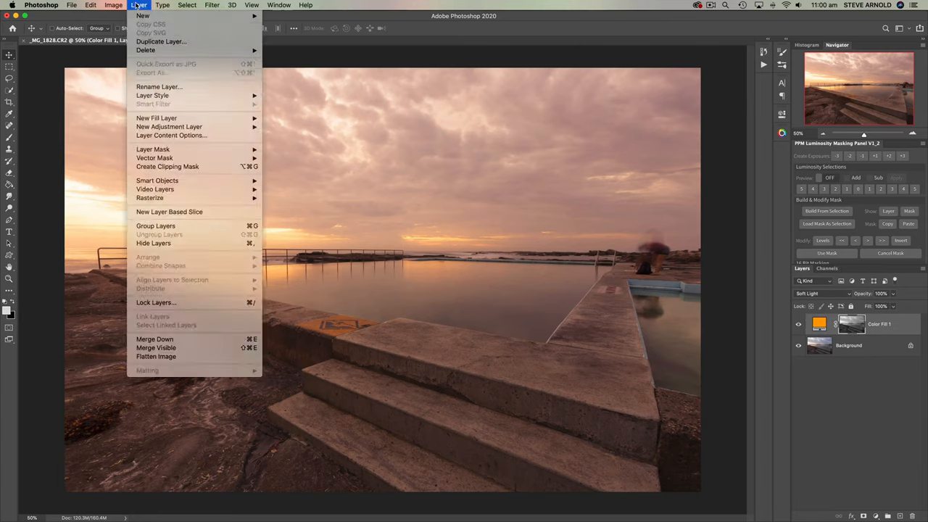
{"action": "left_click", "coordinate": [113, 6]}
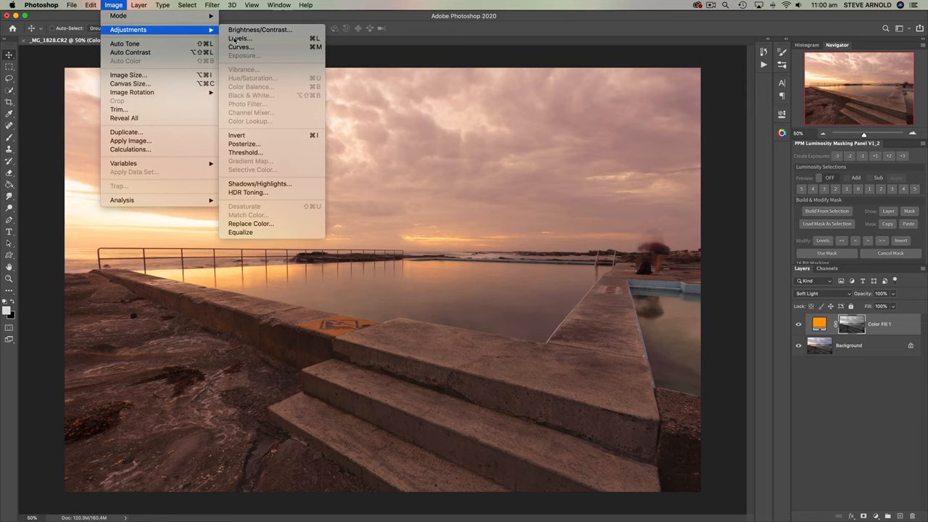
{"action": "left_click", "coordinate": [239, 37]}
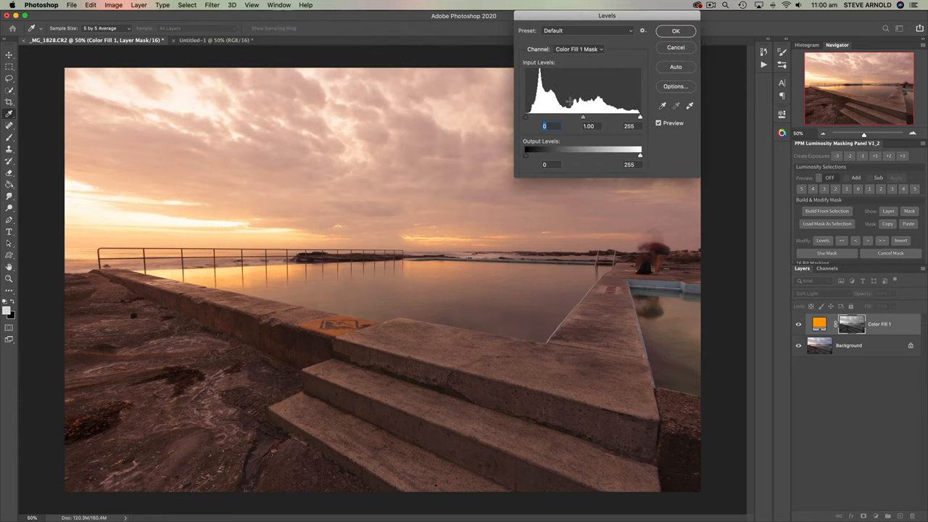
{"action": "left_click_drag", "start_coordinate": [526, 116], "coordinate": [546, 116]}
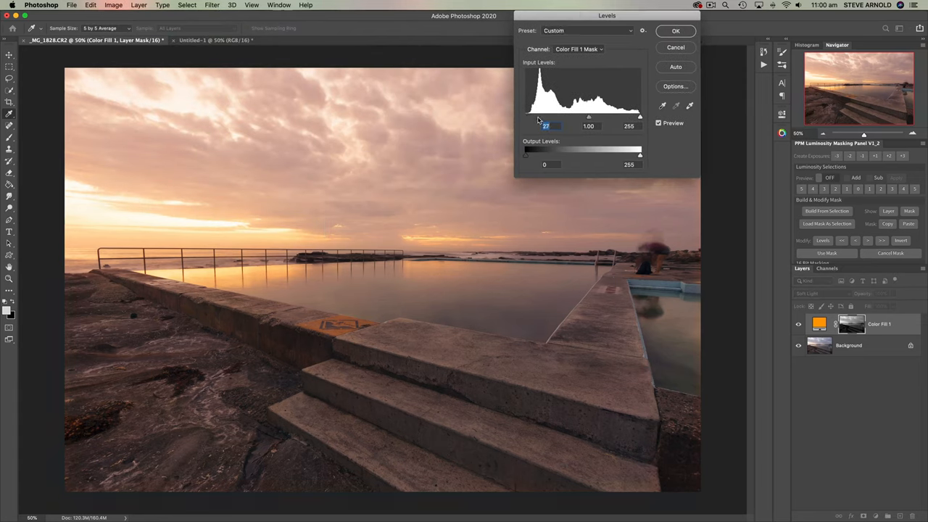
{"action": "left_click_drag", "start_coordinate": [536, 116], "coordinate": [550, 116]}
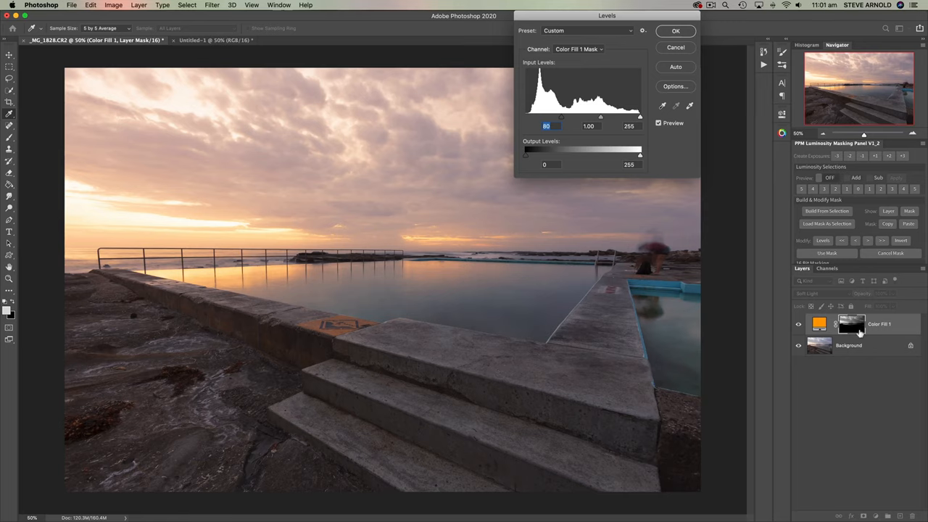
Fine-tune black point and midtones so warmth stays in the sky, then apply
{"action": "left_click", "coordinate": [833, 319]}
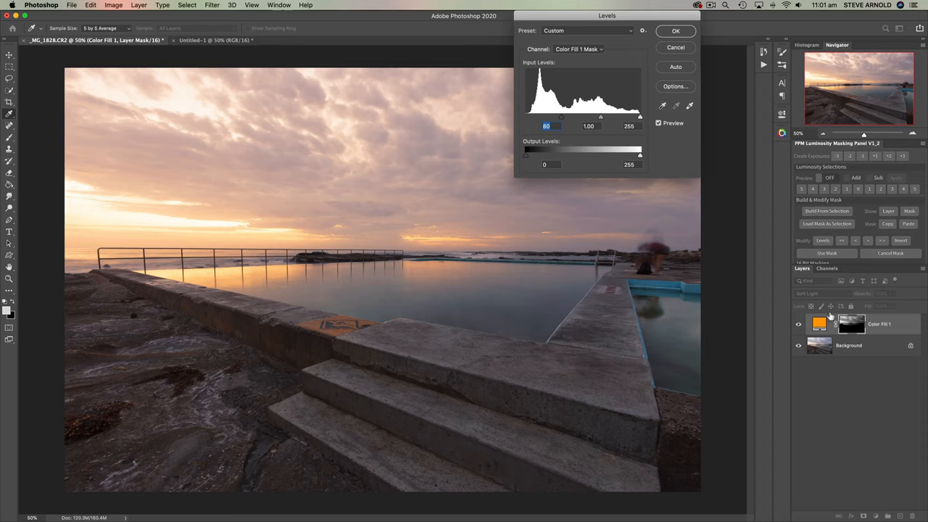
{"action": "left_click_drag", "start_coordinate": [561, 116], "coordinate": [551, 116]}
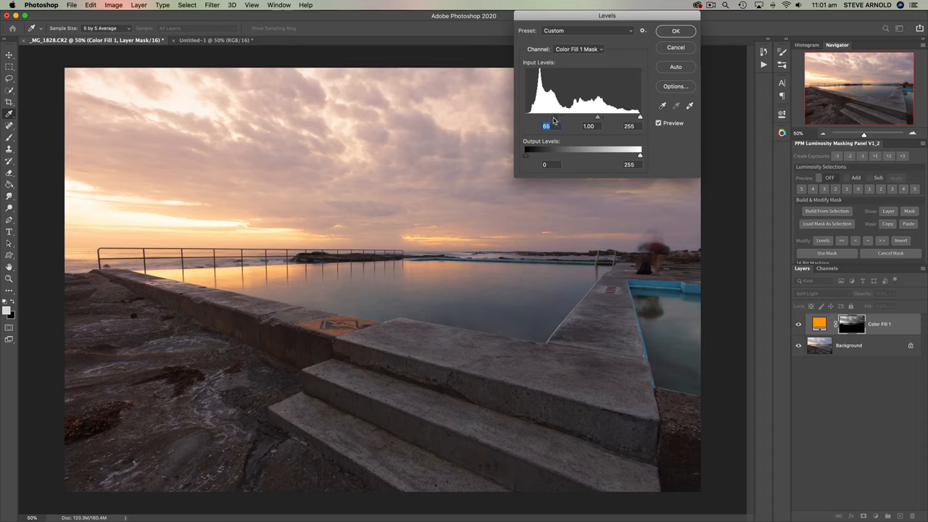
{"action": "left_click_drag", "start_coordinate": [558, 116], "coordinate": [546, 116]}
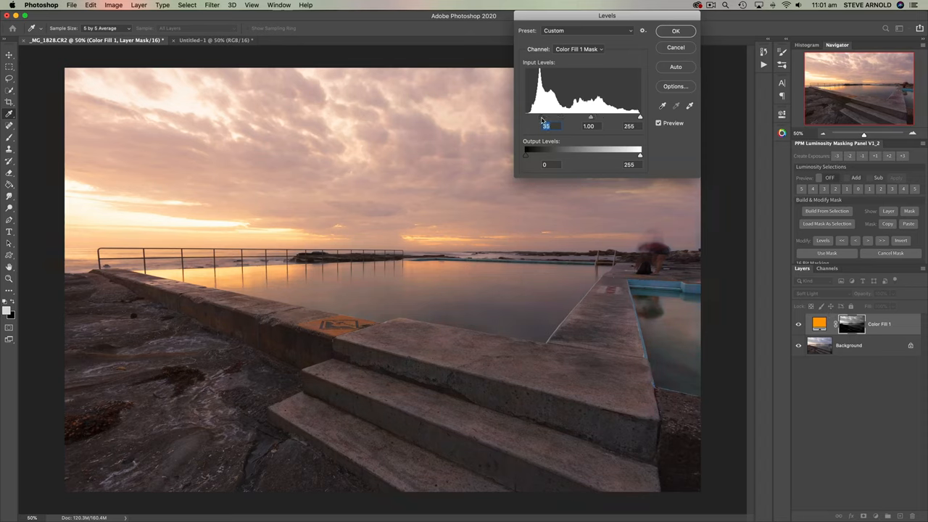
{"action": "left_click_drag", "start_coordinate": [545, 116], "coordinate": [528, 116]}
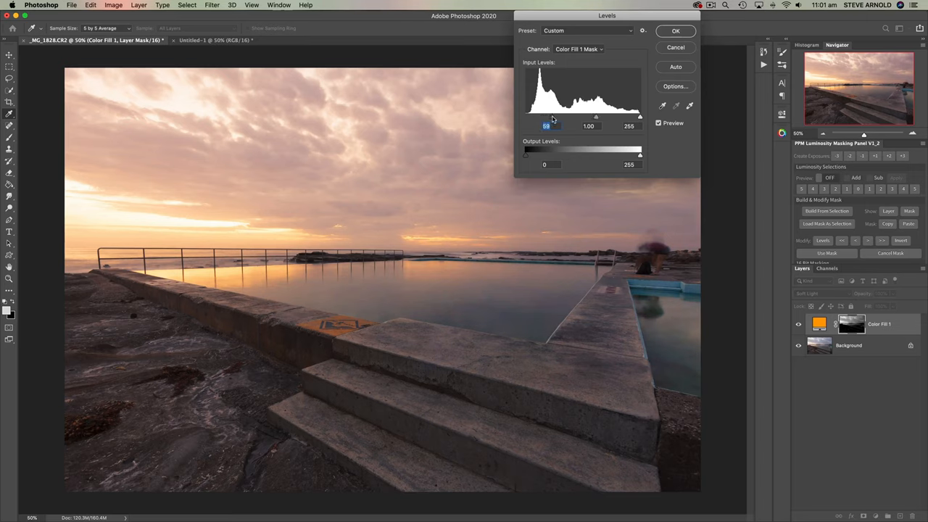
{"action": "left_click_drag", "start_coordinate": [541, 116], "coordinate": [552, 116]}
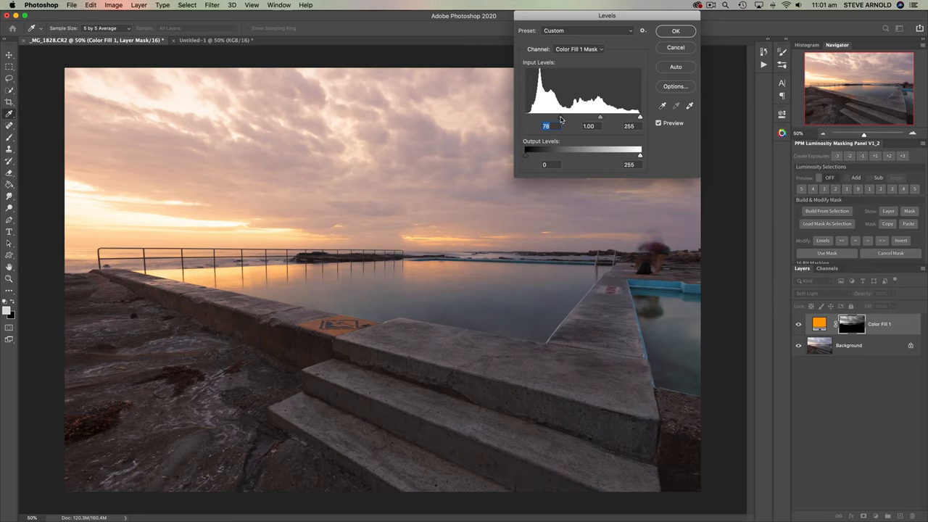
{"action": "mouse_move", "coordinate": [600, 119]}
{"action": "type", "text": "0.92"}
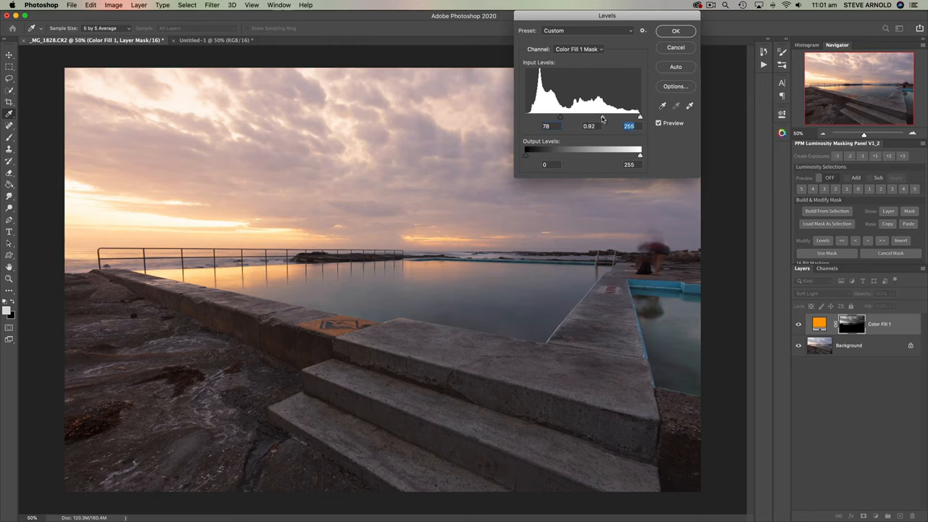
{"action": "left_click_drag", "start_coordinate": [589, 116], "coordinate": [597, 116]}
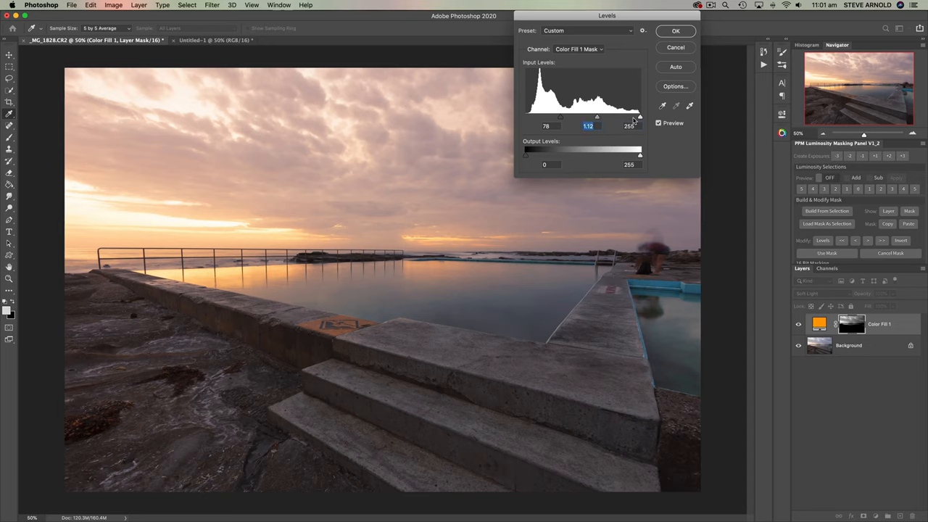
{"action": "left_click_drag", "start_coordinate": [559, 116], "coordinate": [551, 116]}
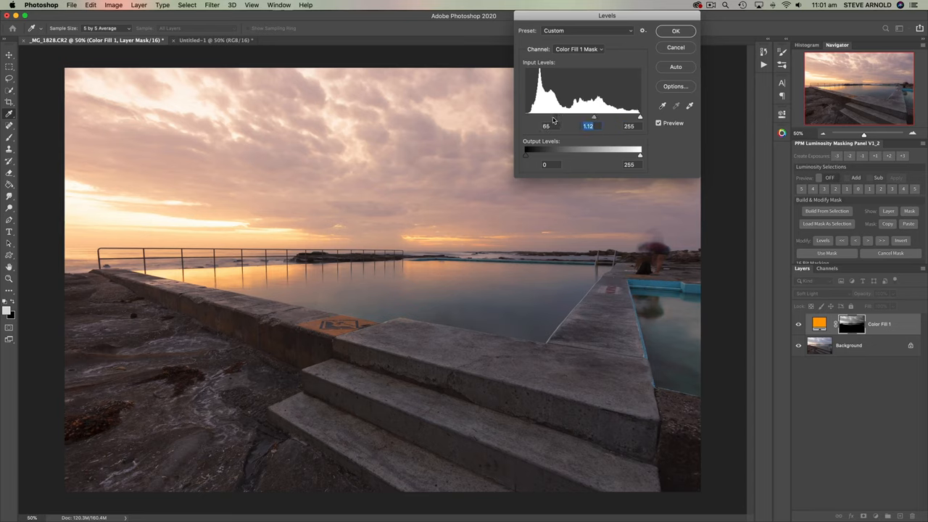
{"action": "left_click_drag", "start_coordinate": [549, 116], "coordinate": [565, 116]}
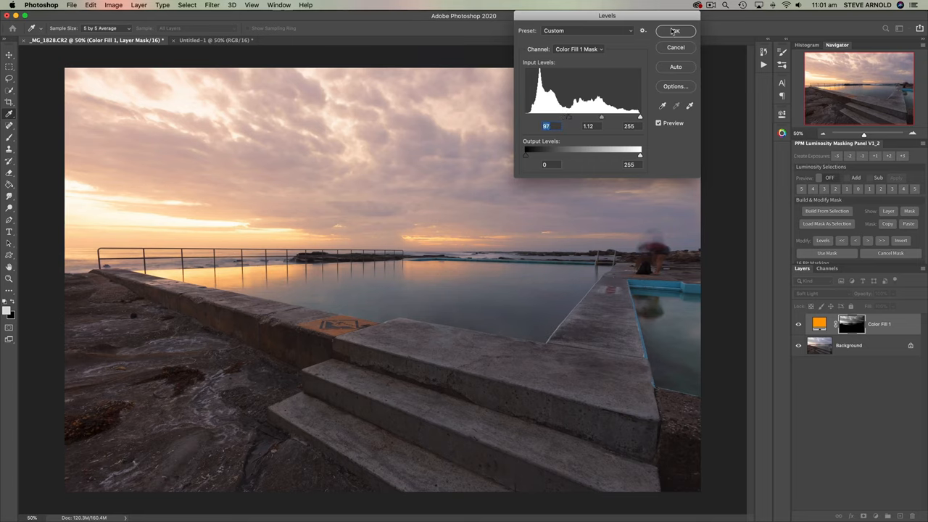
{"action": "left_click", "coordinate": [676, 30]}
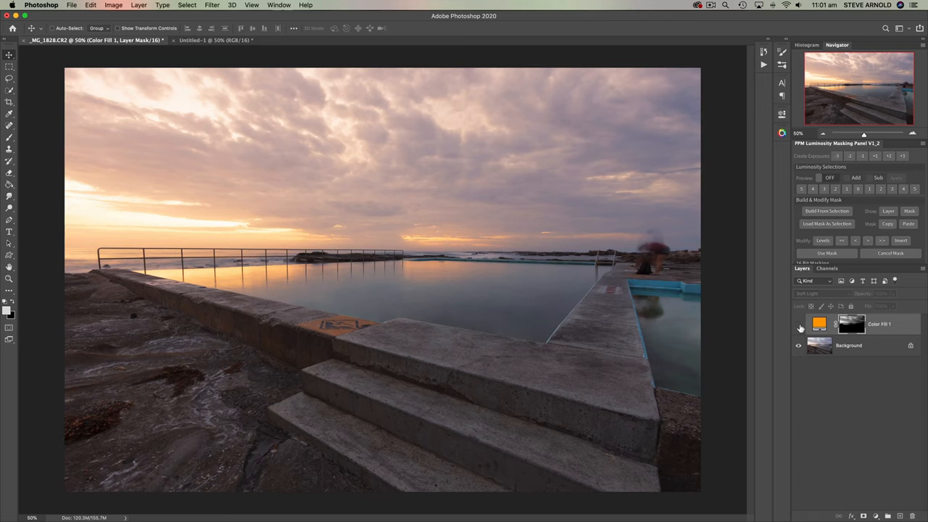
{"action": "left_click", "coordinate": [799, 325]}
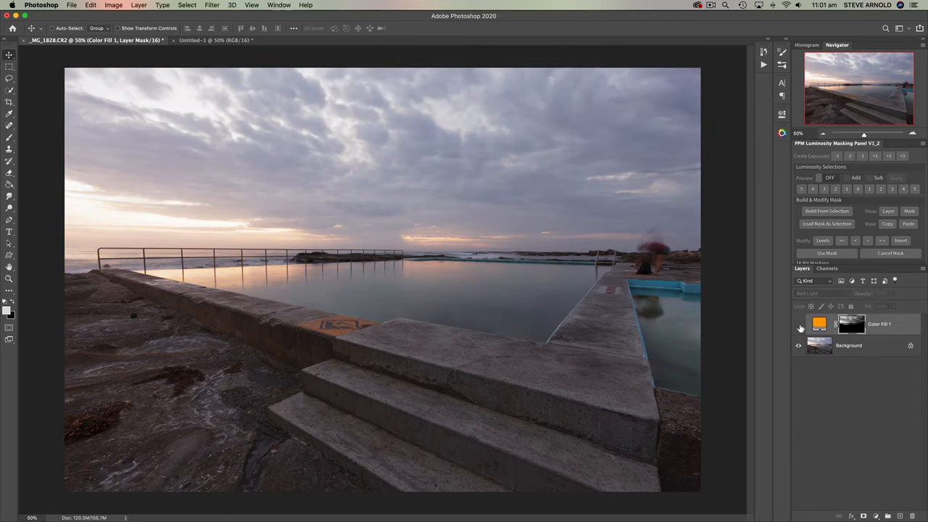
{"action": "left_click", "coordinate": [798, 325]}
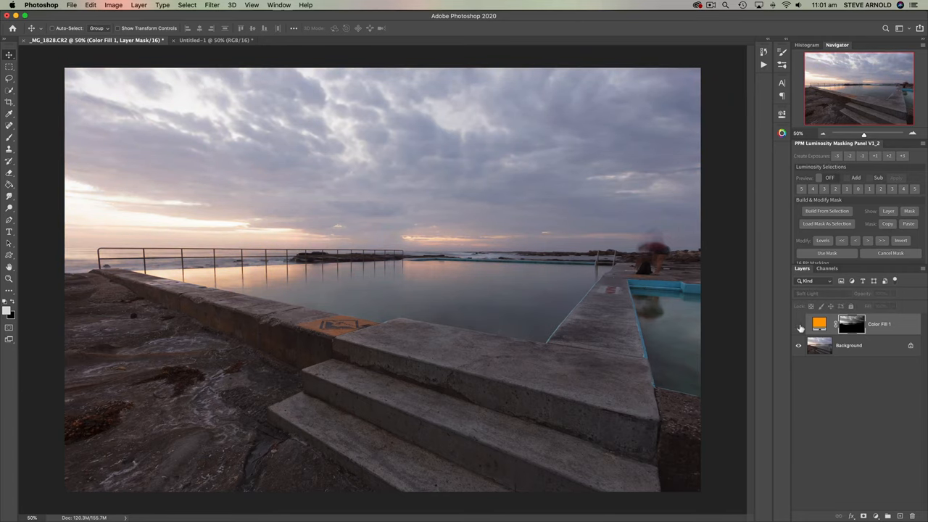
{"action": "left_click", "coordinate": [800, 325]}
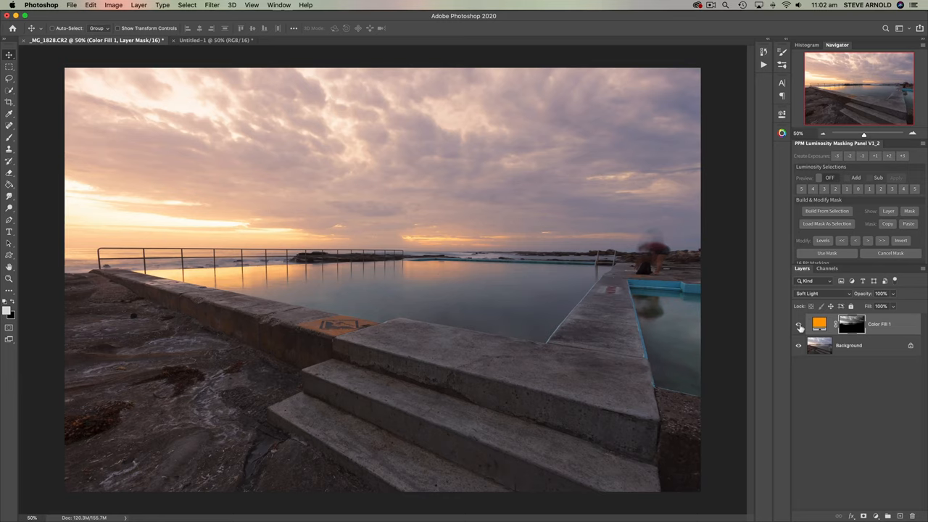
{"action": "left_click", "coordinate": [799, 325]}
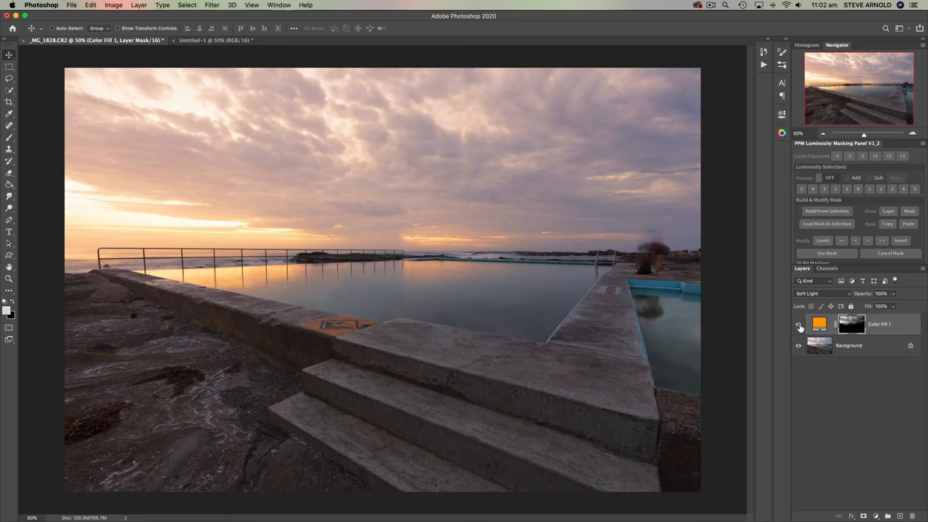